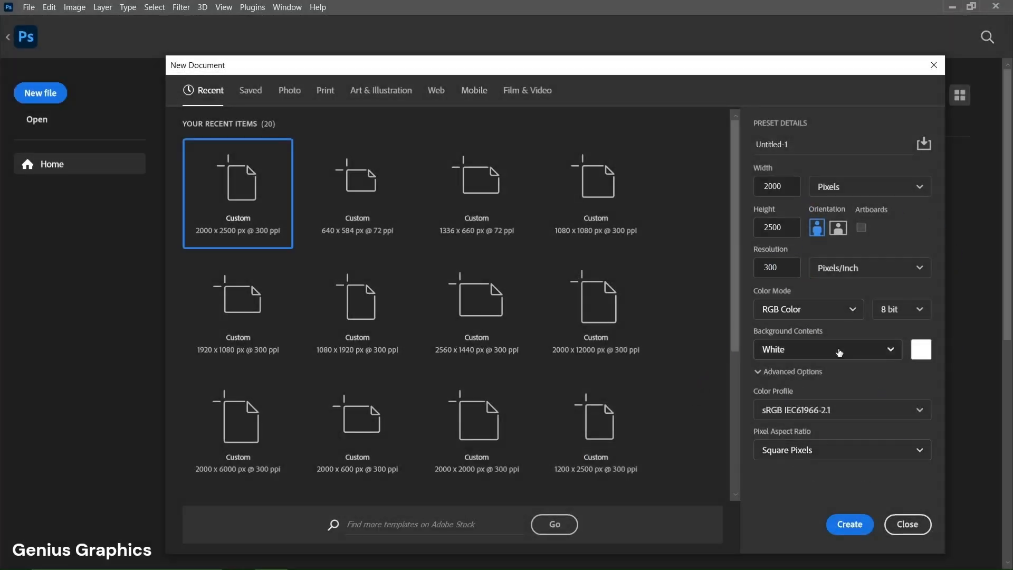
- Create the 2000 × 2500 px document and add a solid colour fill layer of 08101b
{"action": "left_click", "coordinate": [848, 525]}
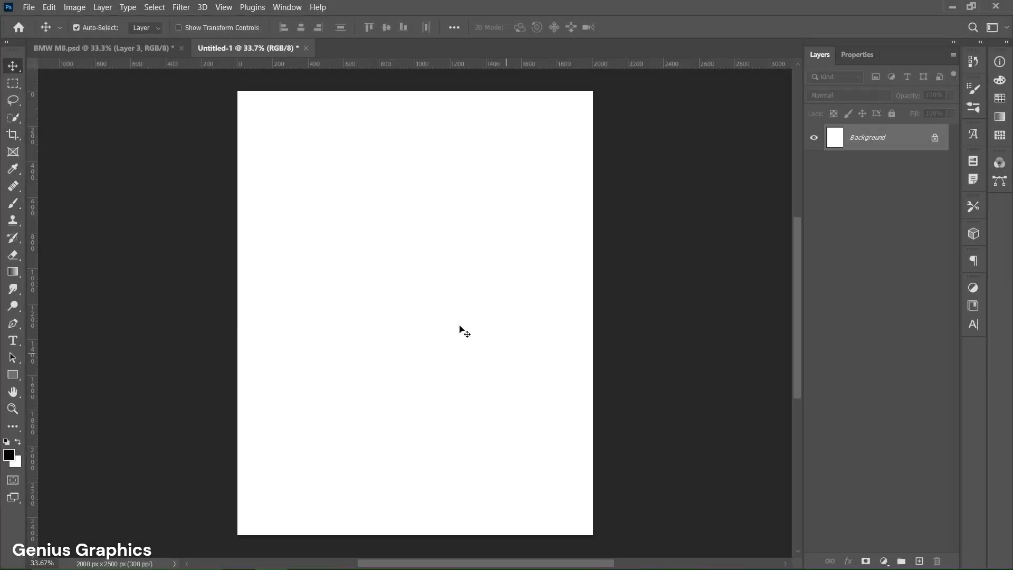
{"action": "mouse_move", "coordinate": [870, 514]}
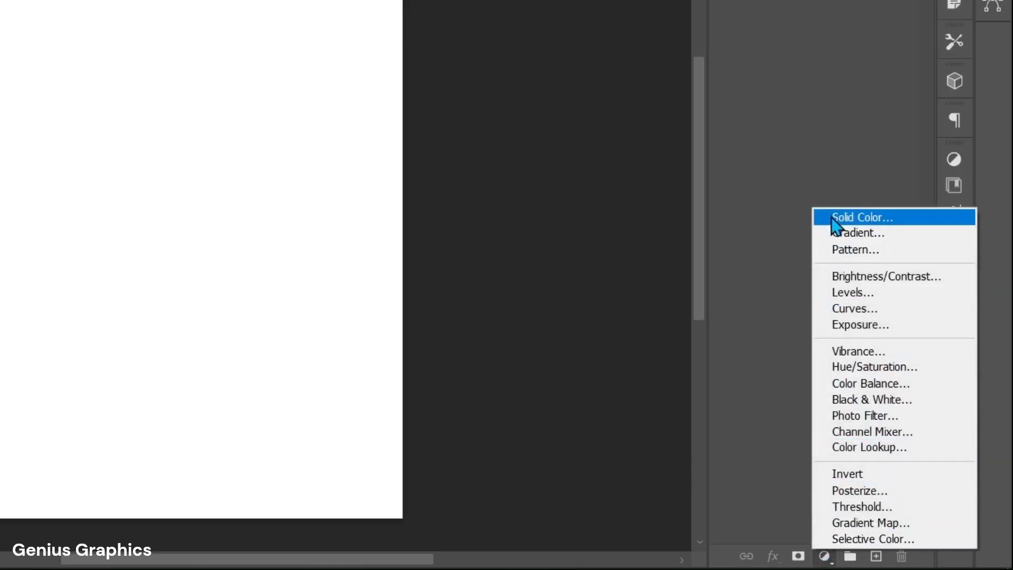
{"action": "left_click", "coordinate": [860, 218]}
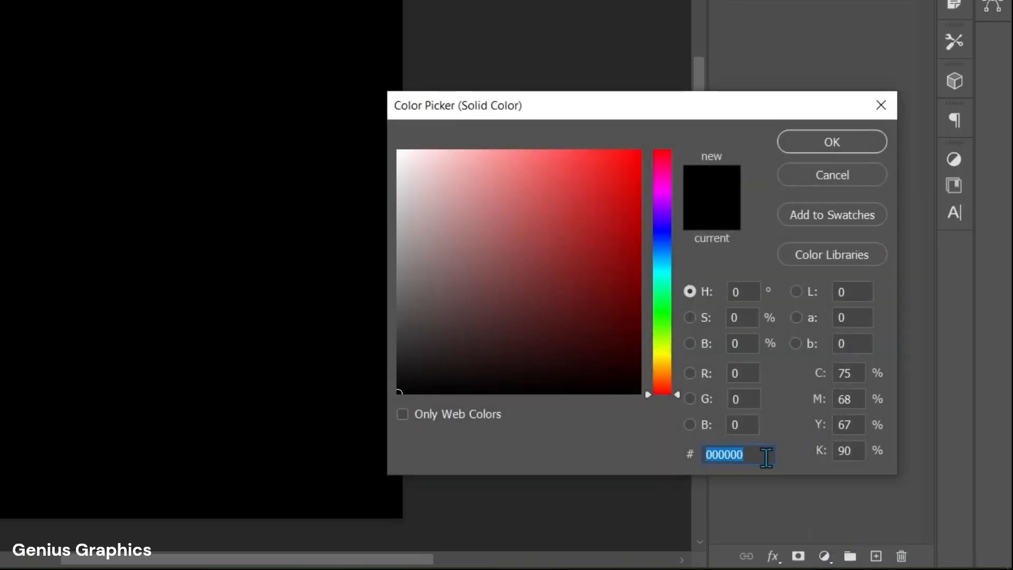
{"action": "type", "text": "08101b"}
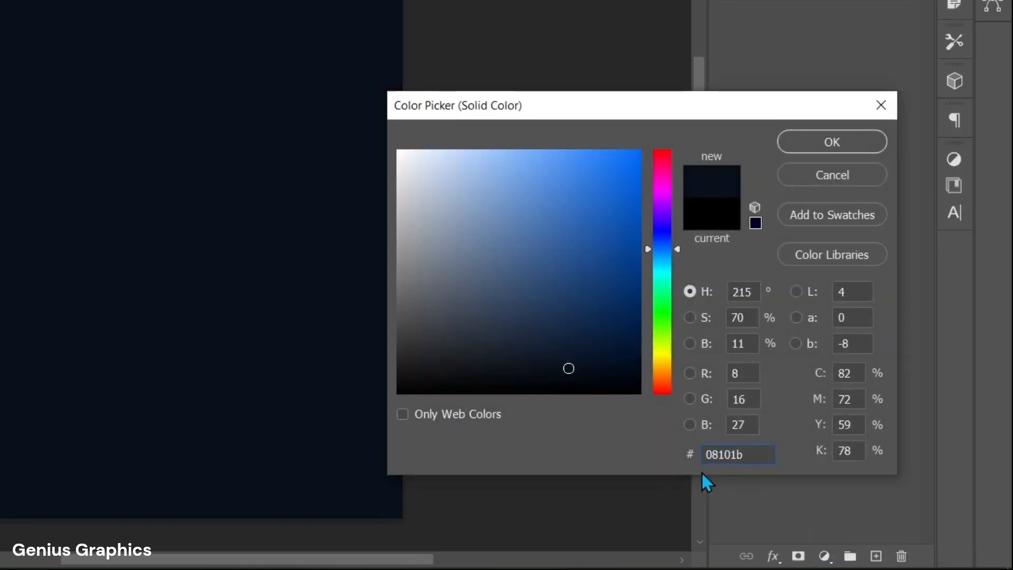
{"action": "left_click", "coordinate": [831, 141]}
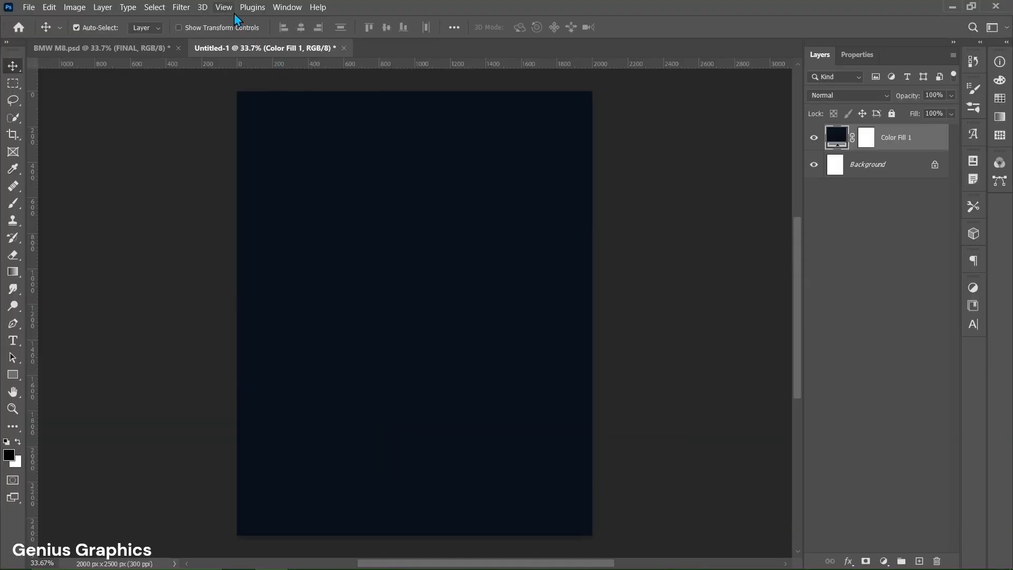
- Apply a margin guide layout of 175 px top/bottom and 200 px sides
{"action": "left_click", "coordinate": [223, 7]}
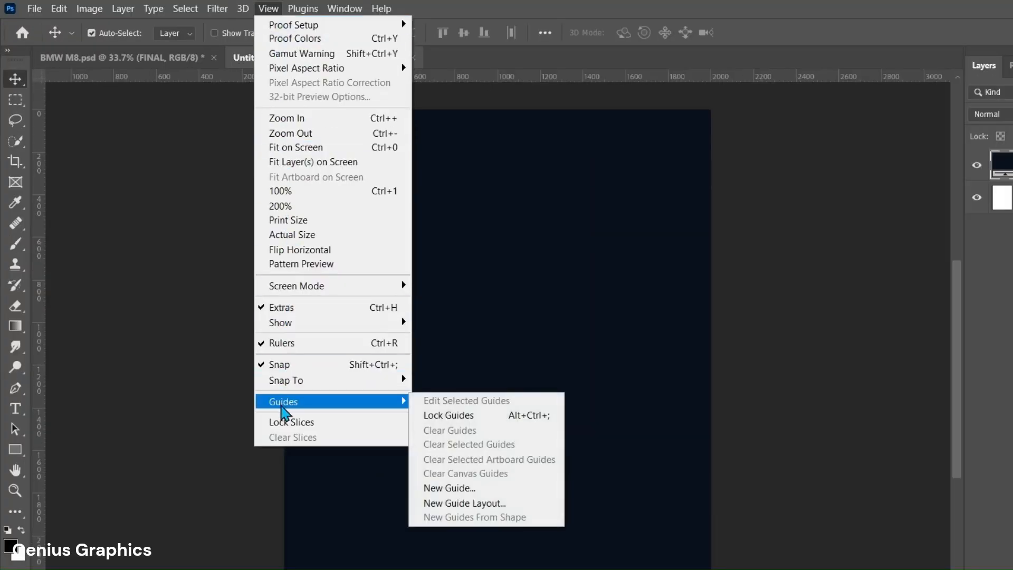
{"action": "left_click", "coordinate": [464, 502]}
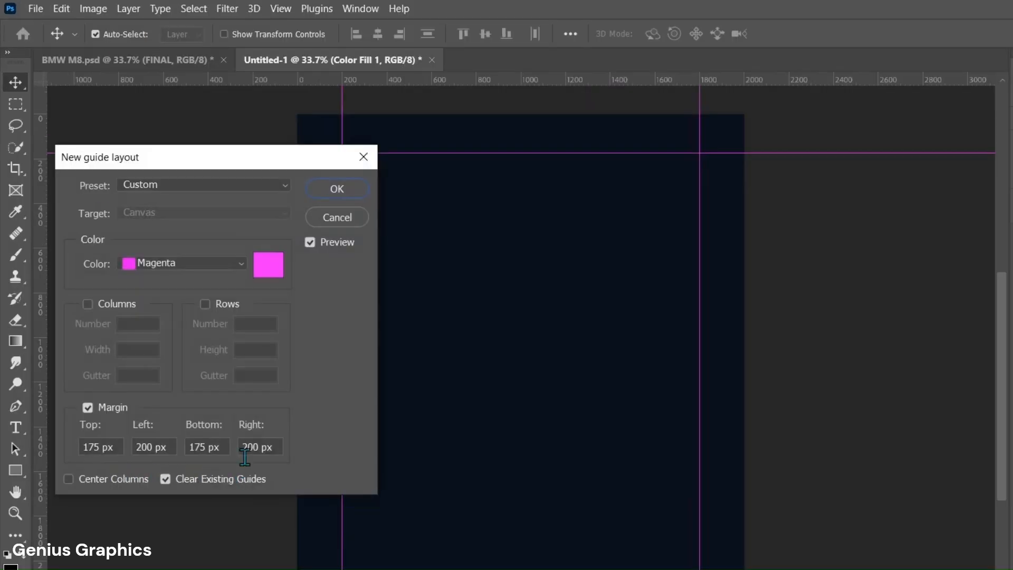
{"action": "left_click", "coordinate": [335, 189]}
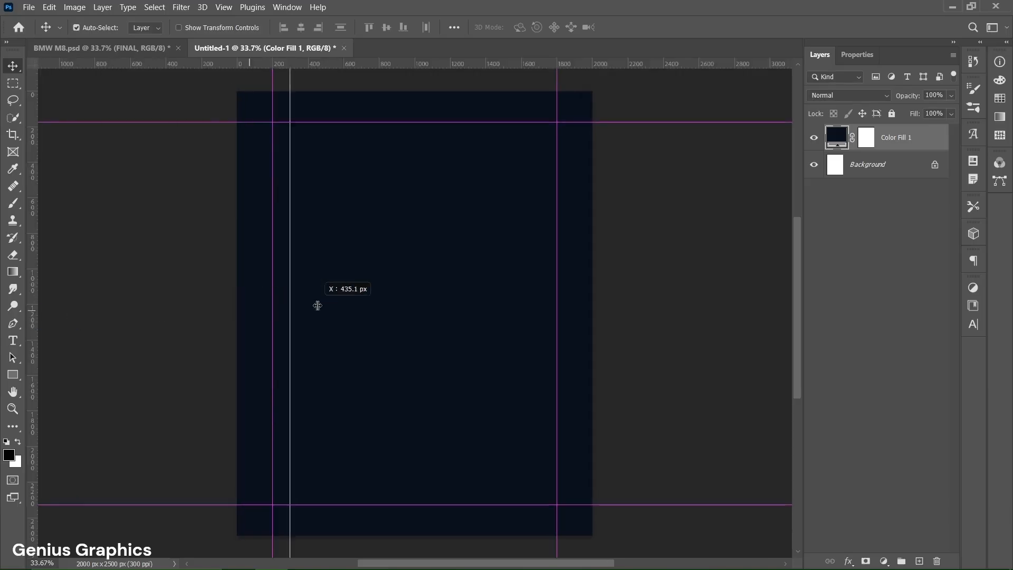
- Add vertical and horizontal guides crossing at the canvas centre
{"action": "left_click_drag", "start_coordinate": [317, 306], "coordinate": [456, 307]}
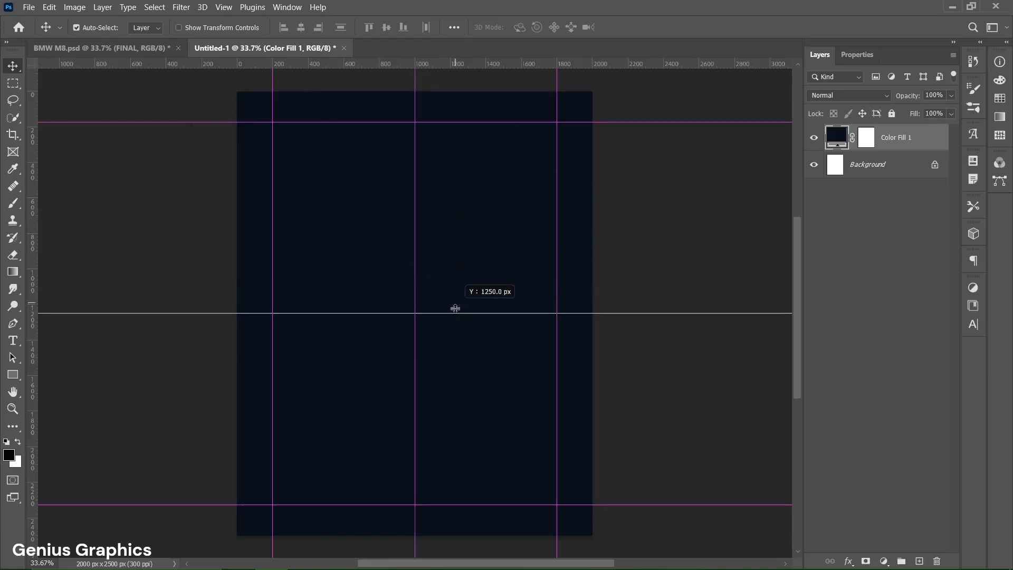
{"action": "left_click_drag", "start_coordinate": [454, 307], "coordinate": [454, 314]}
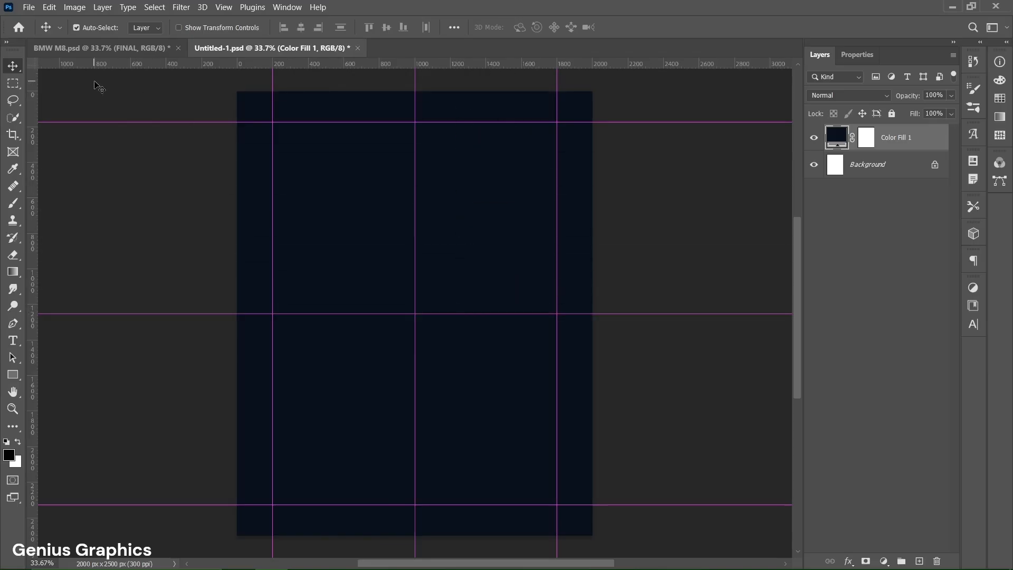
- Embed the BLUE PRINT image near the canvas top with Linear Dodge (Add) at 50% opacity
{"action": "left_click", "coordinate": [28, 7]}
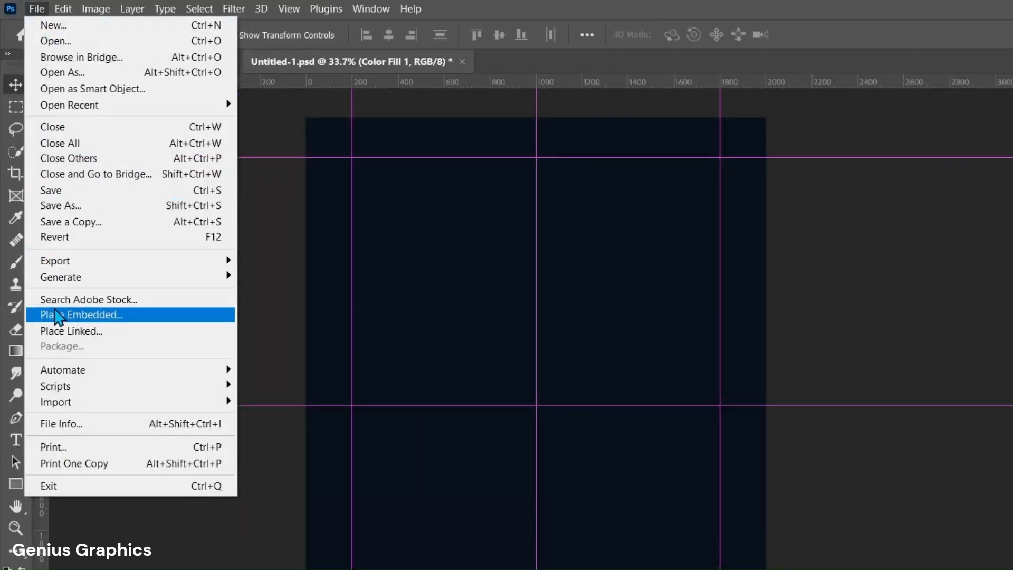
{"action": "left_click", "coordinate": [81, 314]}
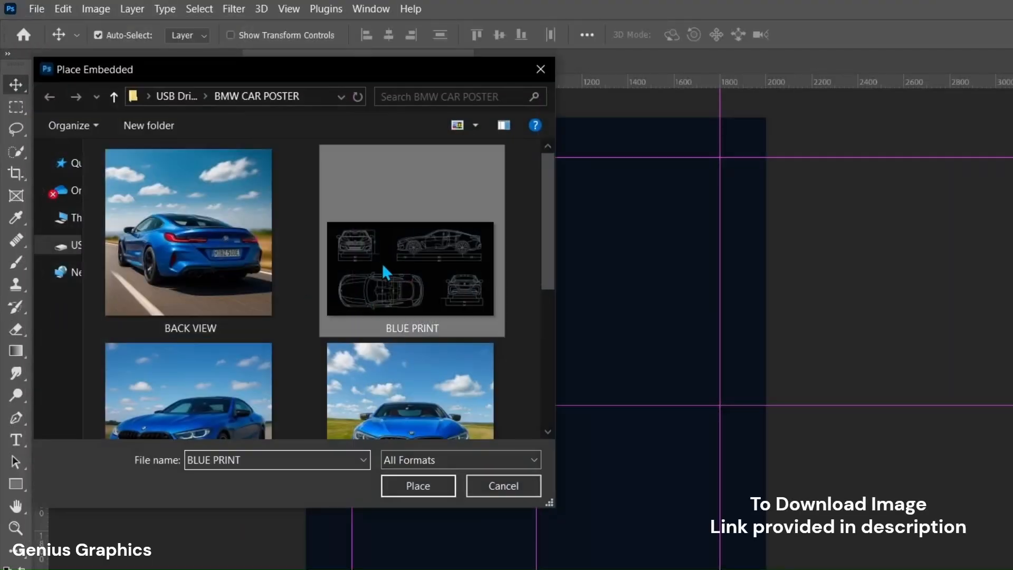
{"action": "left_click", "coordinate": [418, 485]}
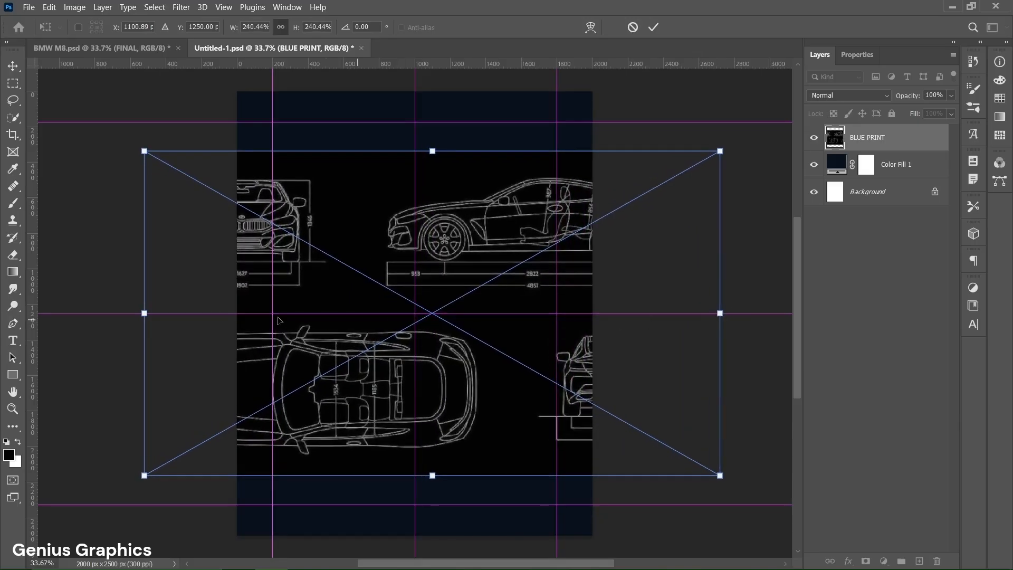
{"action": "left_click_drag", "start_coordinate": [142, 313], "coordinate": [136, 312]}
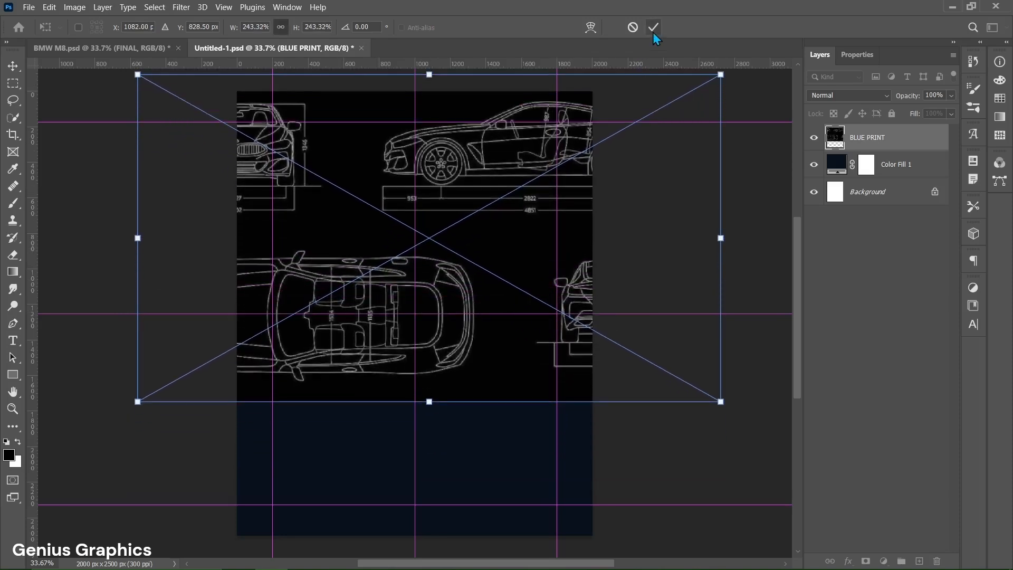
{"action": "left_click", "coordinate": [652, 28]}
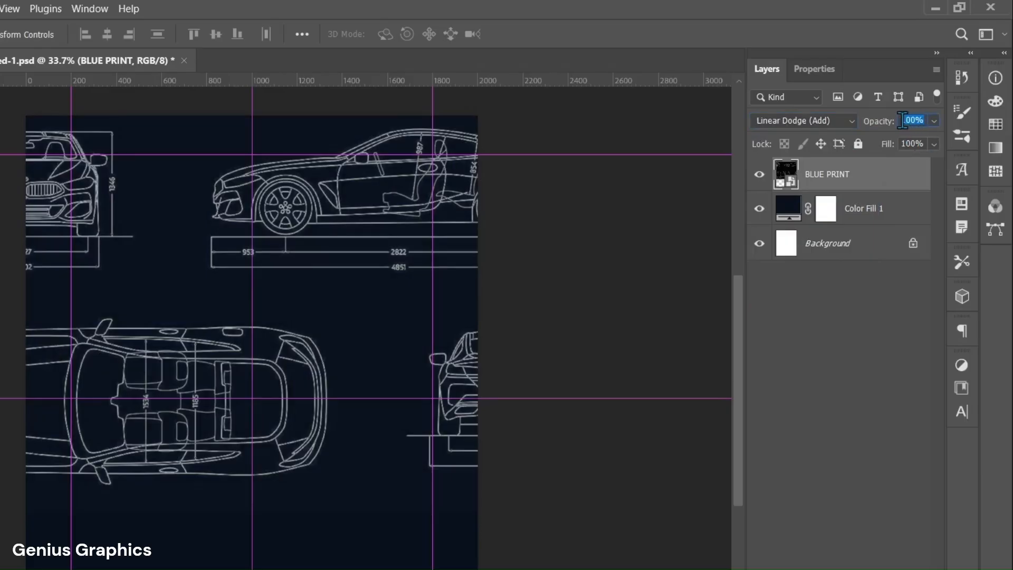
{"action": "type", "text": "50"}
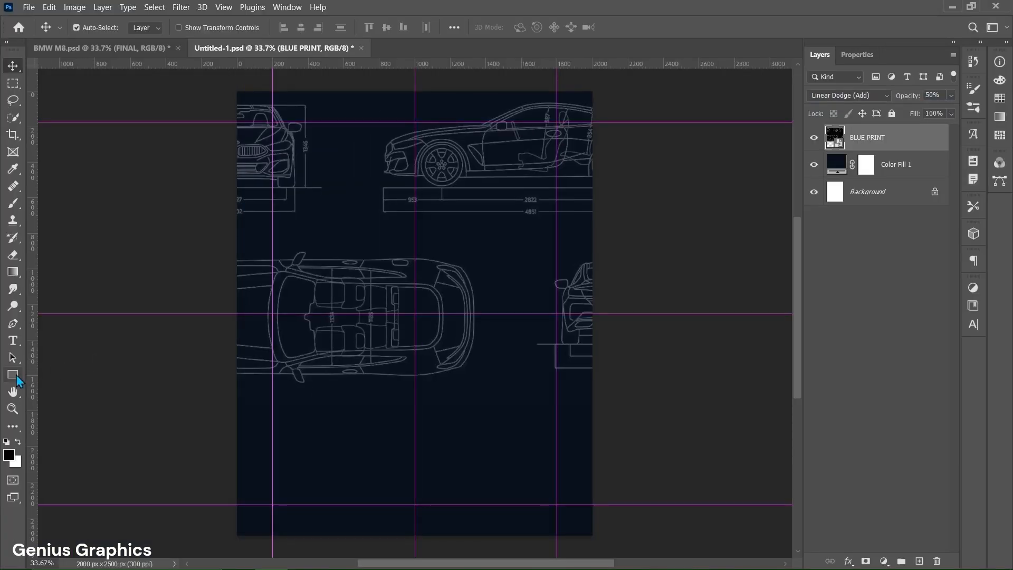
- Create a 500 × 1190 px rectangle on the canvas
{"action": "left_click", "coordinate": [13, 373]}
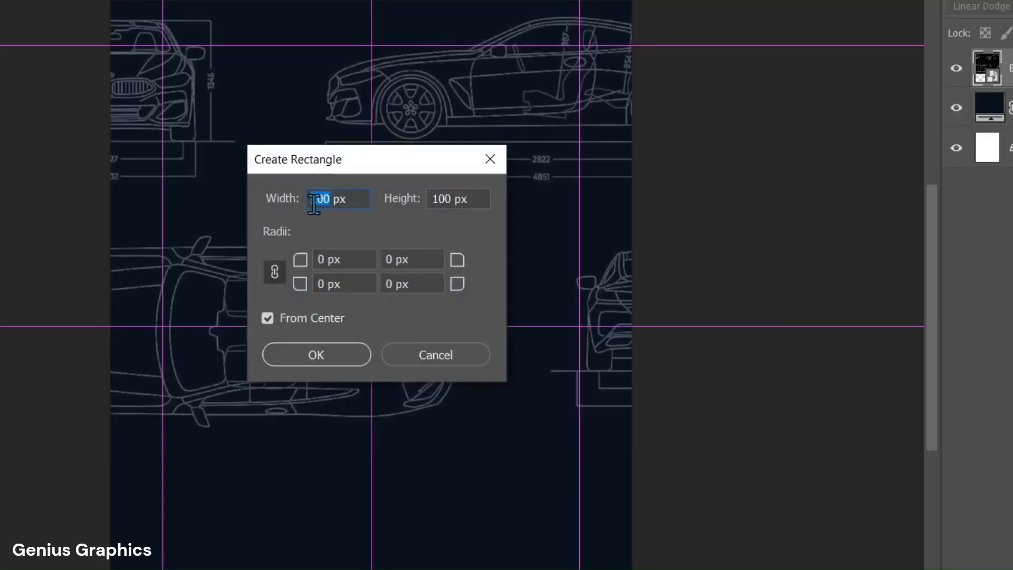
{"action": "type", "text": "500"}
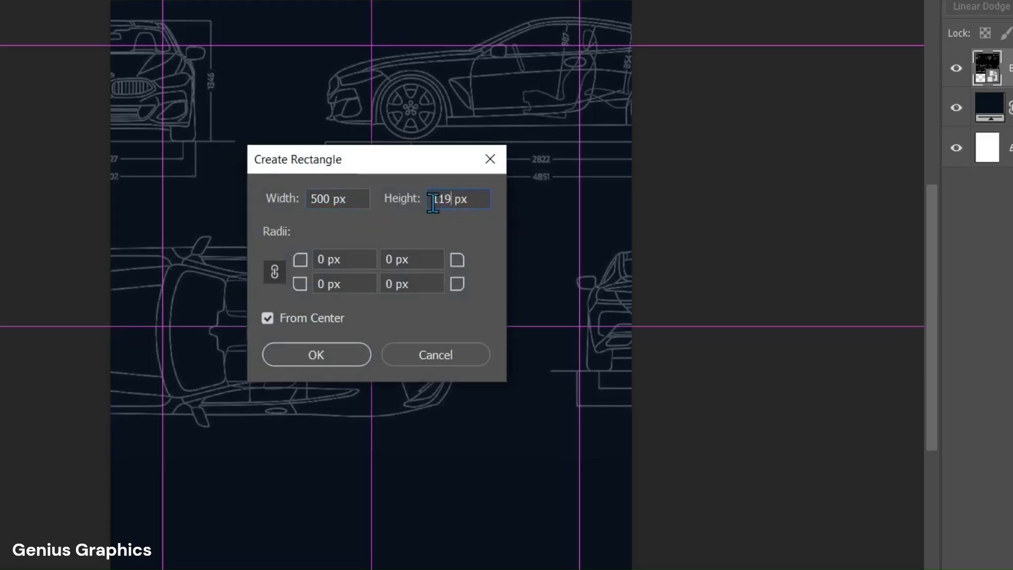
{"action": "type", "text": "1190"}
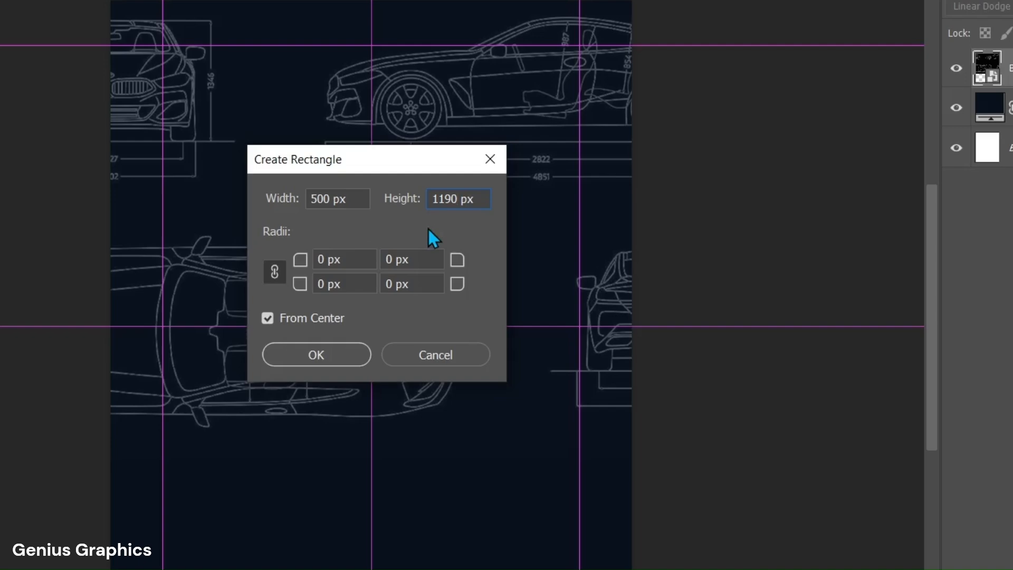
{"action": "left_click", "coordinate": [316, 354]}
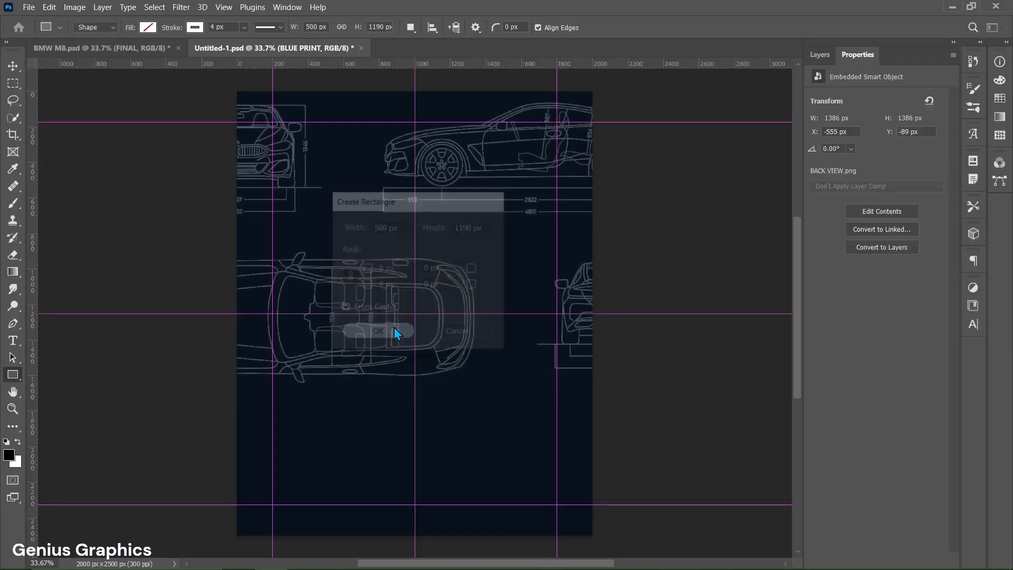
- Fill the new rectangle with bright green via its shape properties
{"action": "left_click", "coordinate": [378, 331]}
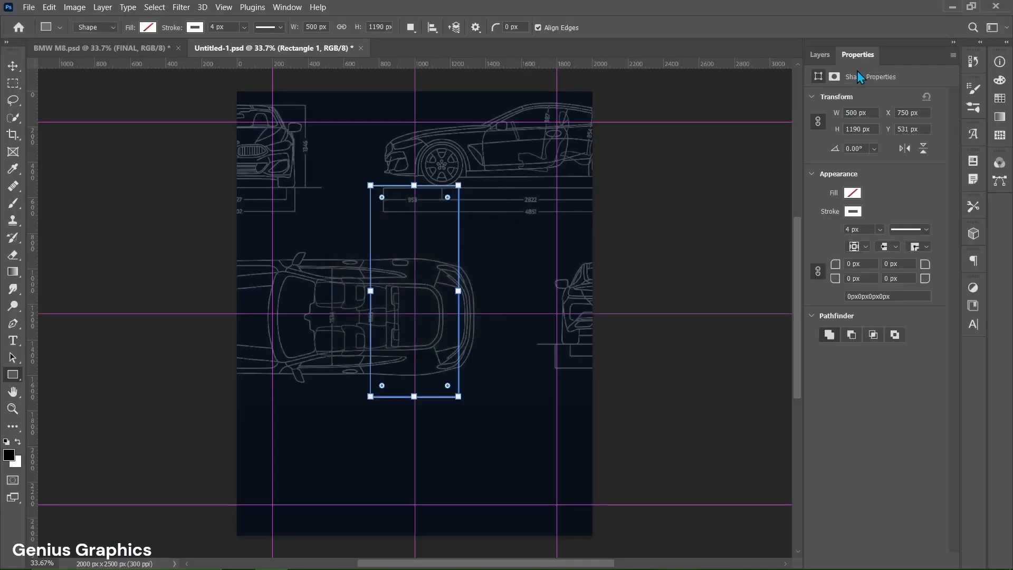
{"action": "left_click", "coordinate": [853, 192]}
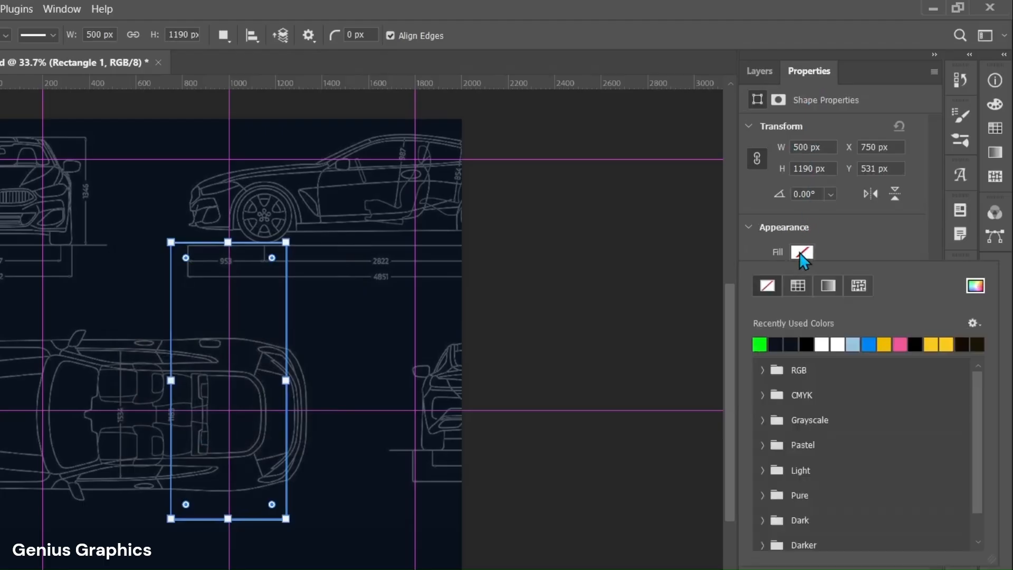
{"action": "left_click", "coordinate": [759, 344]}
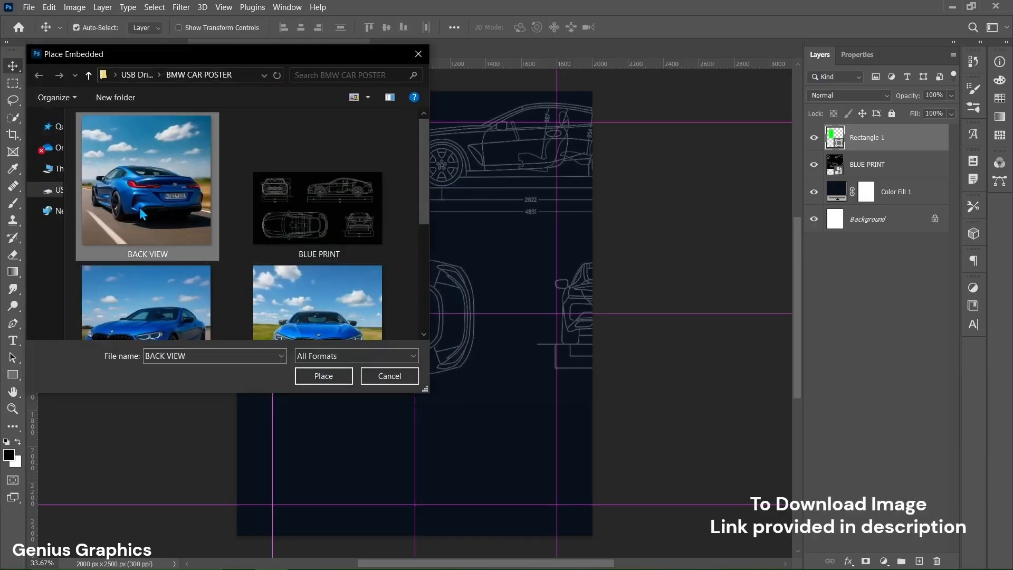
- Place the BACK VIEW photo, shrink it, mirror it horizontally and move it over the green rectangle
{"action": "left_click", "coordinate": [323, 376]}
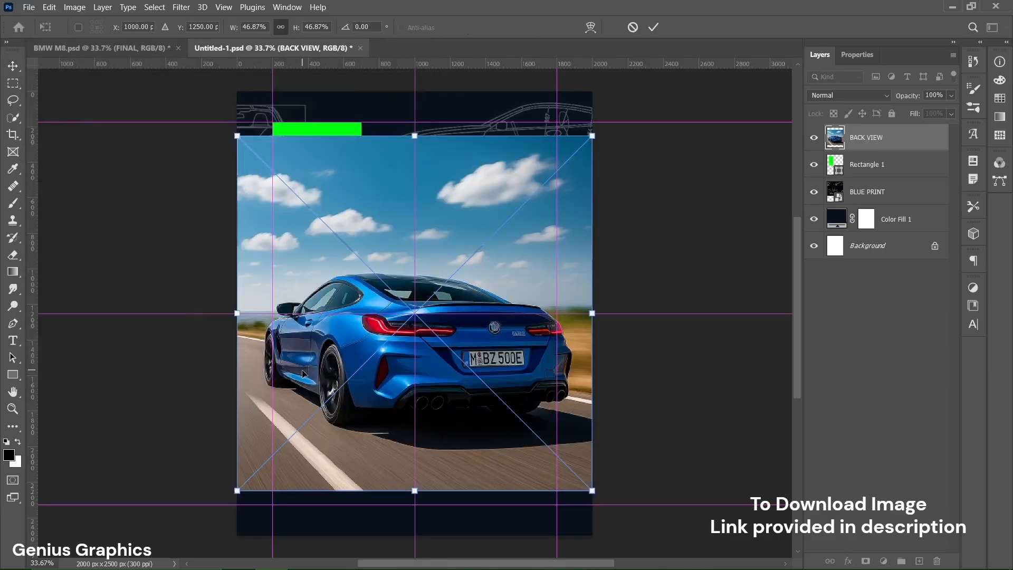
{"action": "left_click_drag", "start_coordinate": [589, 489], "coordinate": [496, 395]}
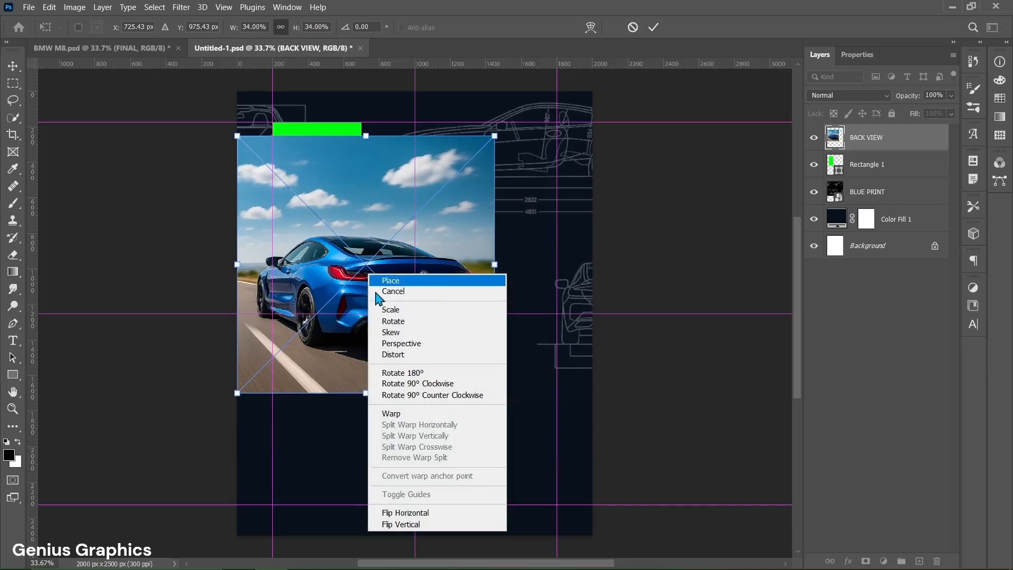
{"action": "left_click", "coordinate": [404, 512]}
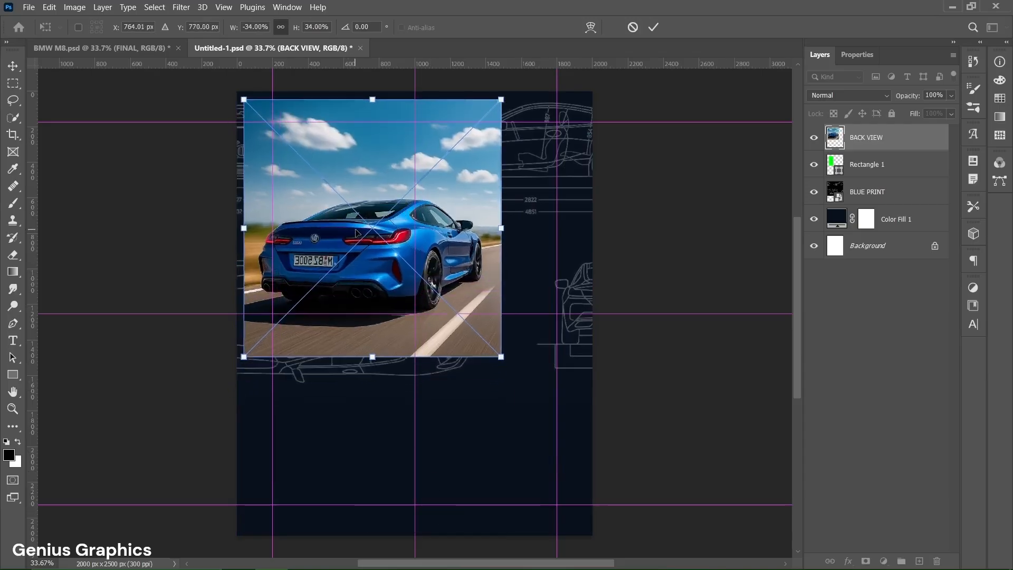
{"action": "left_click_drag", "start_coordinate": [502, 356], "coordinate": [482, 343]}
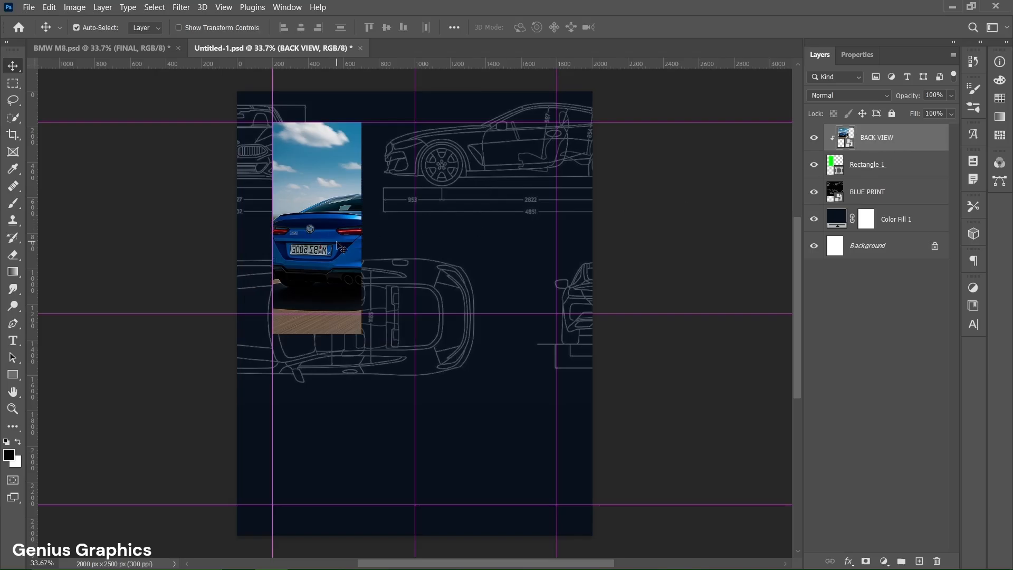
- Enlarge the clipped photo to fill its panel and commit the transform
{"action": "key", "text": "ctrl+t"}
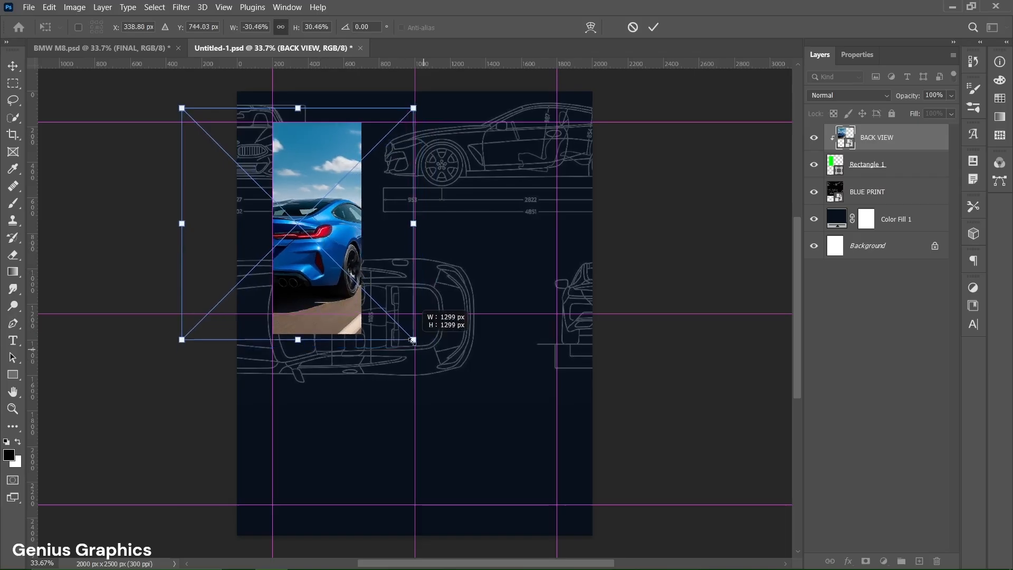
{"action": "left_click_drag", "start_coordinate": [412, 338], "coordinate": [413, 342]}
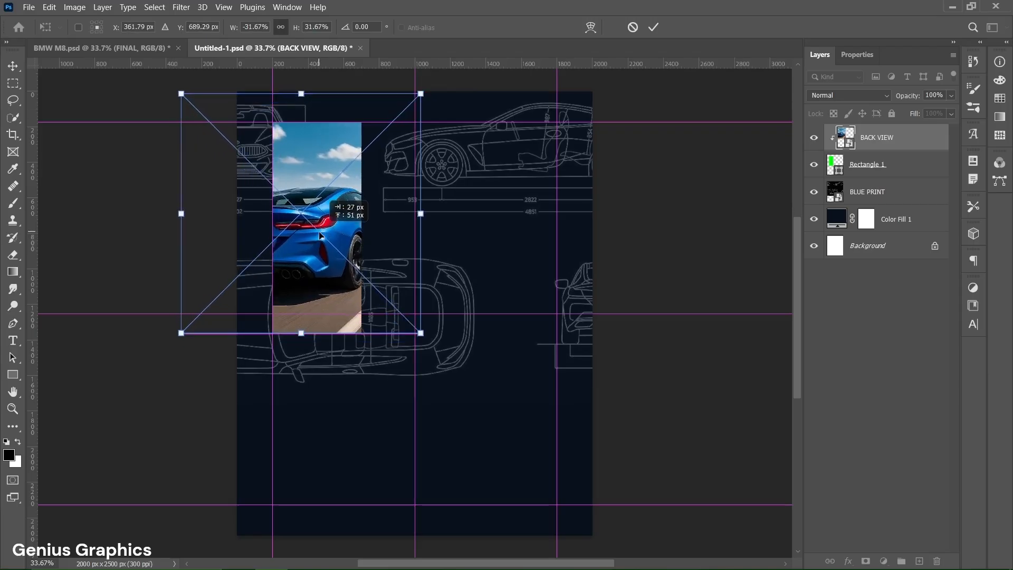
{"action": "left_click", "coordinate": [653, 28]}
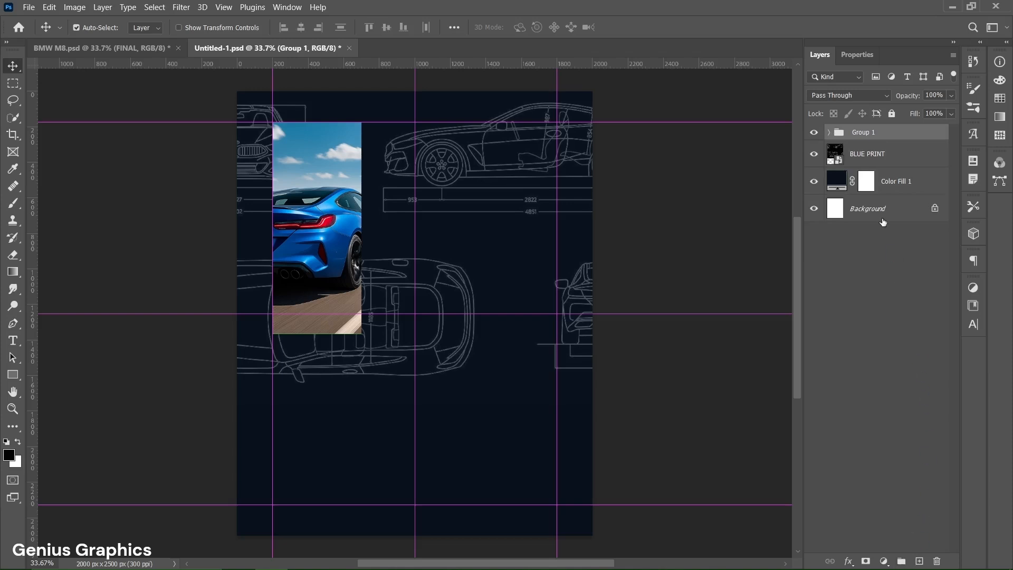
- Rename the panel groups and check the FRONT group's layers
{"action": "double_click", "coordinate": [864, 132]}
{"action": "type", "text": "FRONT"}
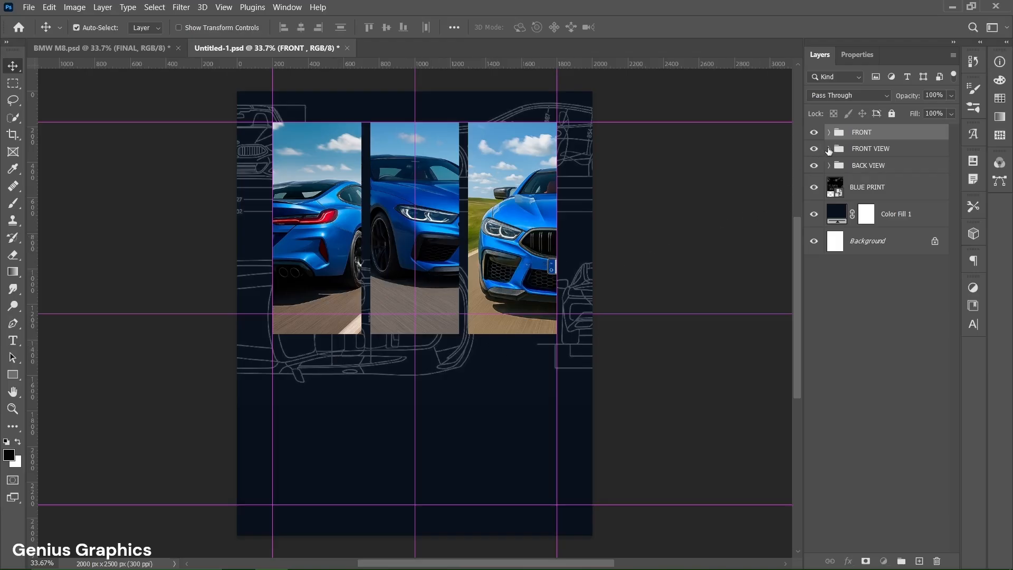
{"action": "left_click", "coordinate": [829, 149]}
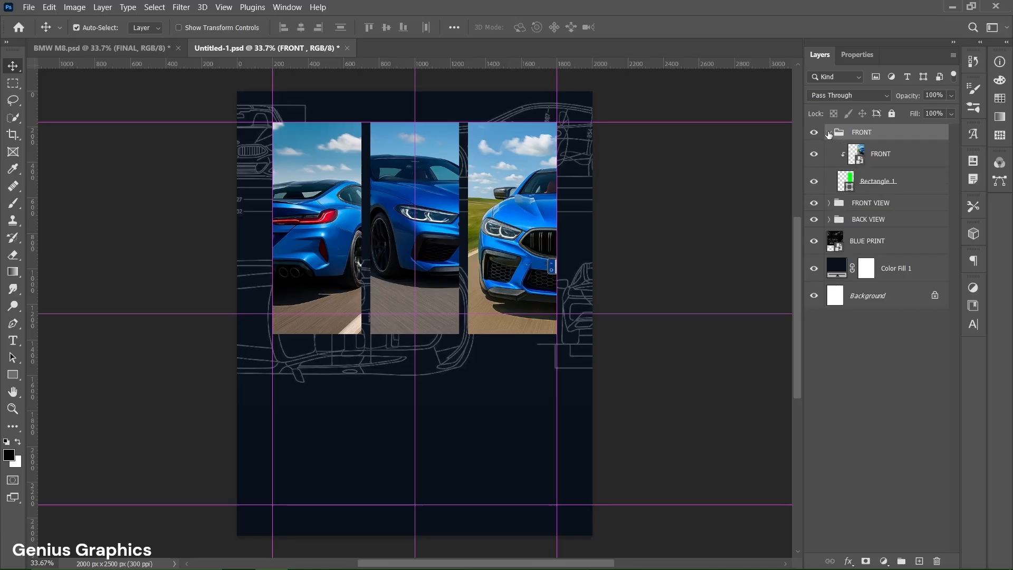
{"action": "left_click", "coordinate": [830, 133]}
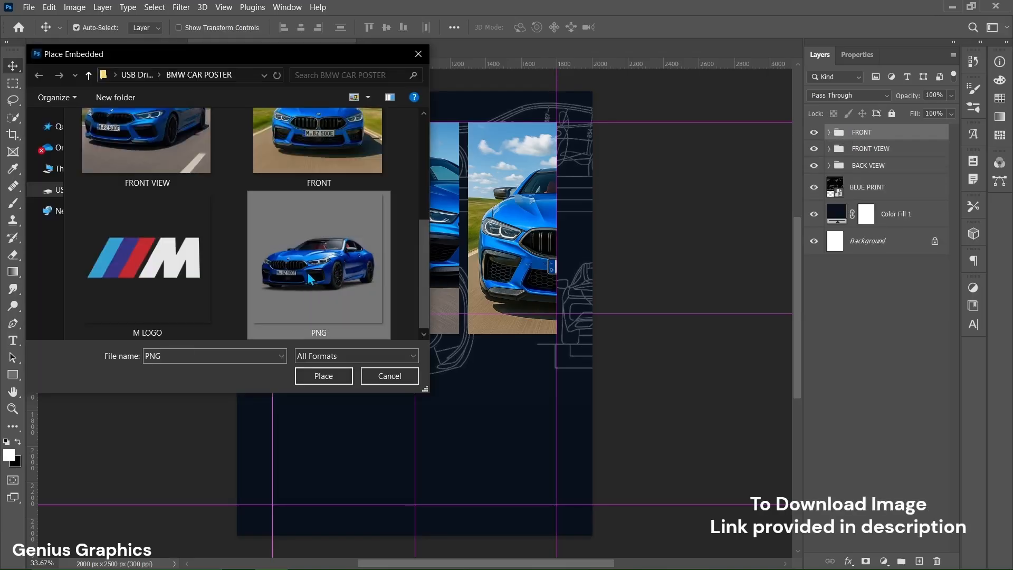
- Place the cutout PNG car in front of the panels and add an empty layer beneath it
{"action": "left_click", "coordinate": [323, 376]}
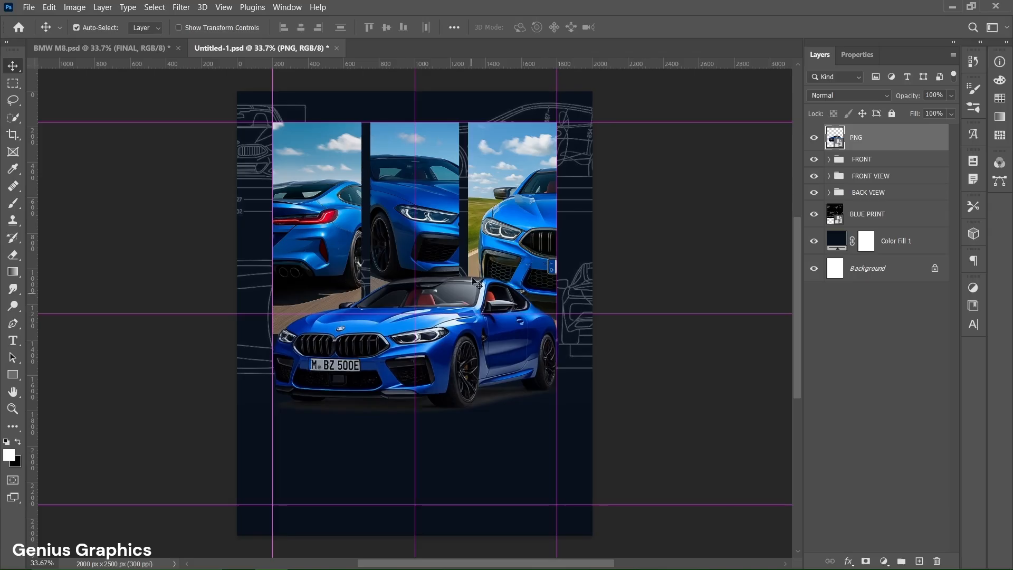
{"action": "left_click", "coordinate": [830, 176]}
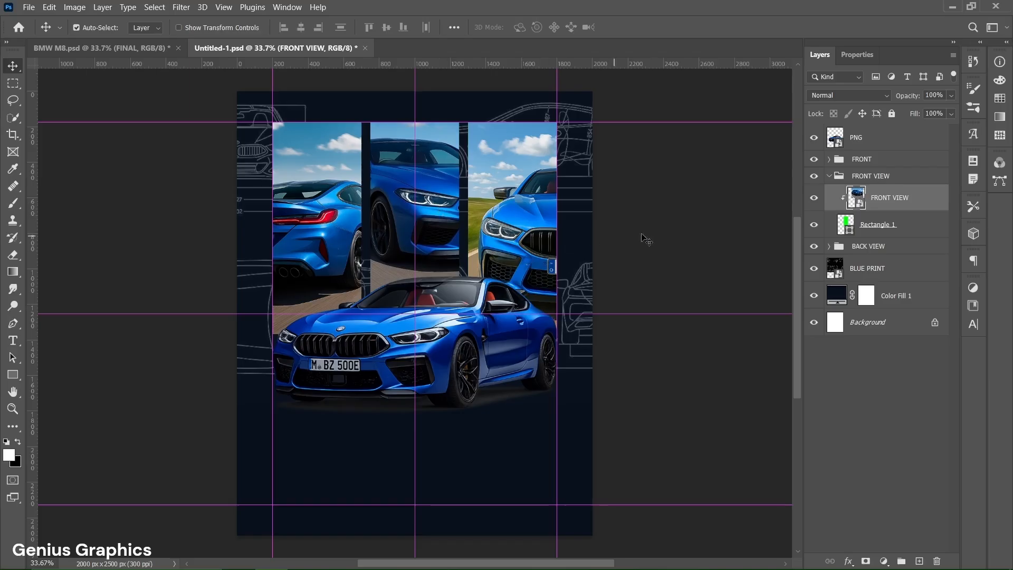
{"action": "left_click", "coordinate": [831, 176]}
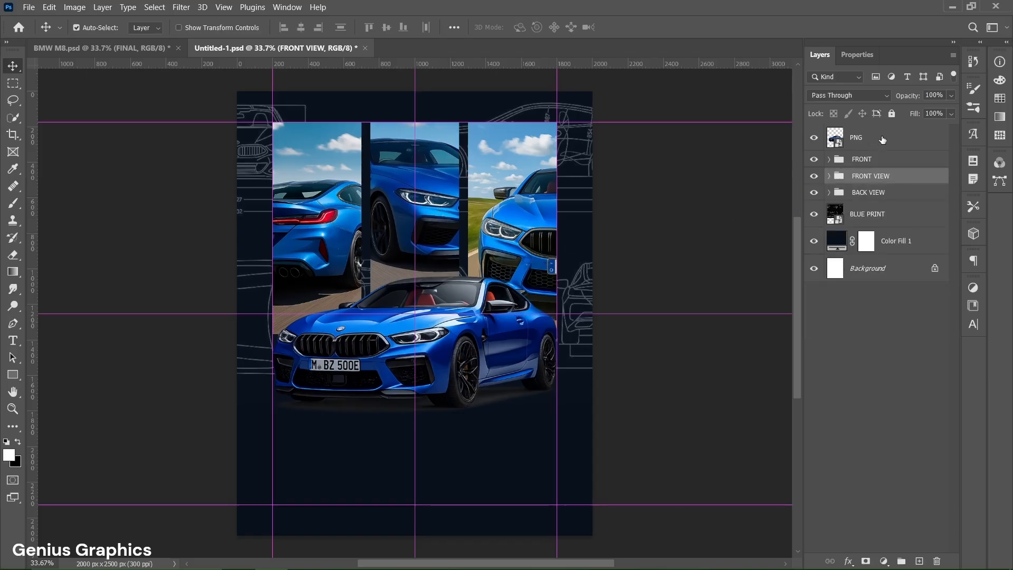
{"action": "left_click", "coordinate": [862, 159]}
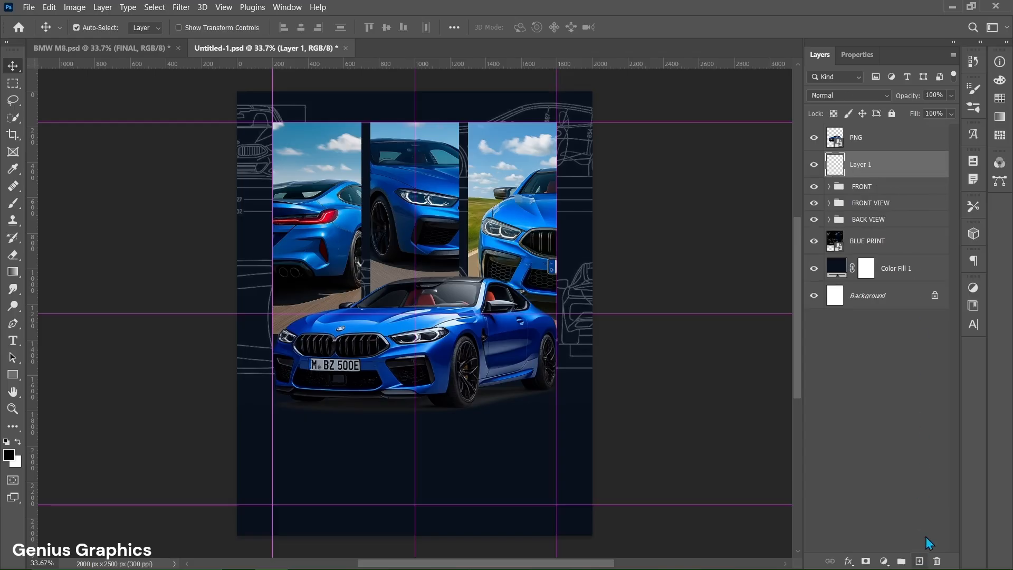
- Rename the empty layer to SPOT
{"action": "double_click", "coordinate": [860, 165]}
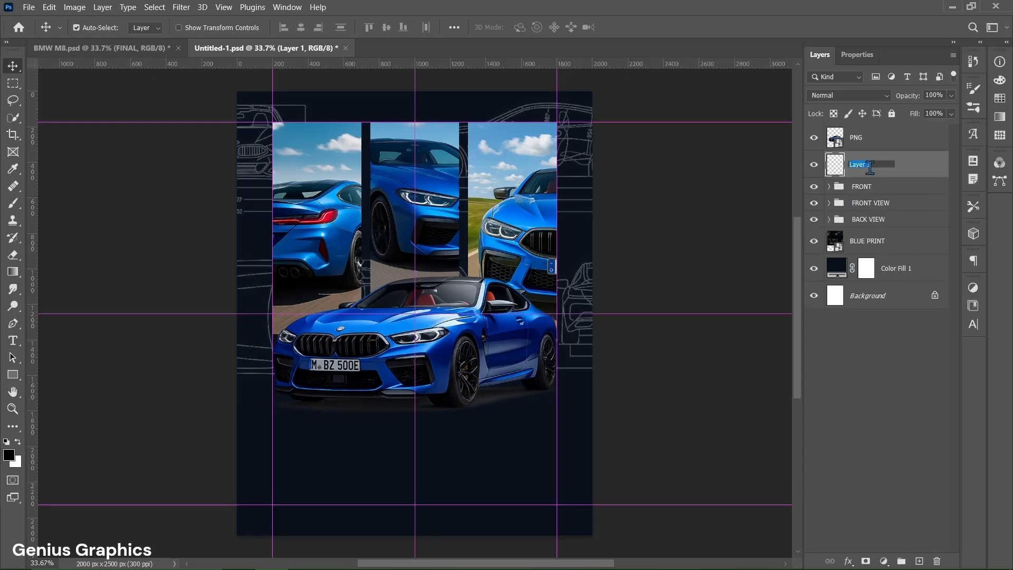
{"action": "type", "text": "SPOT"}
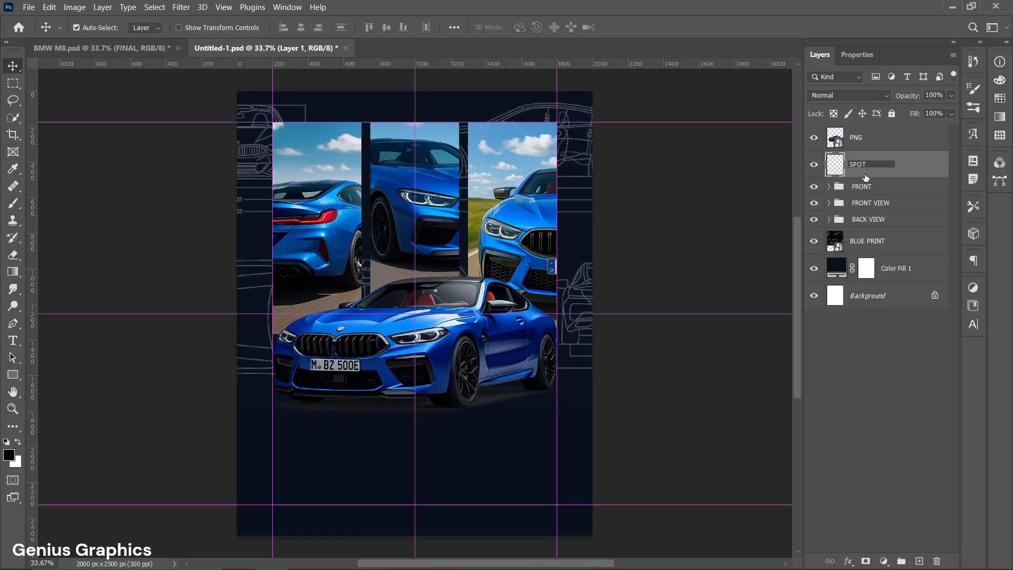
{"action": "left_click", "coordinate": [857, 163]}
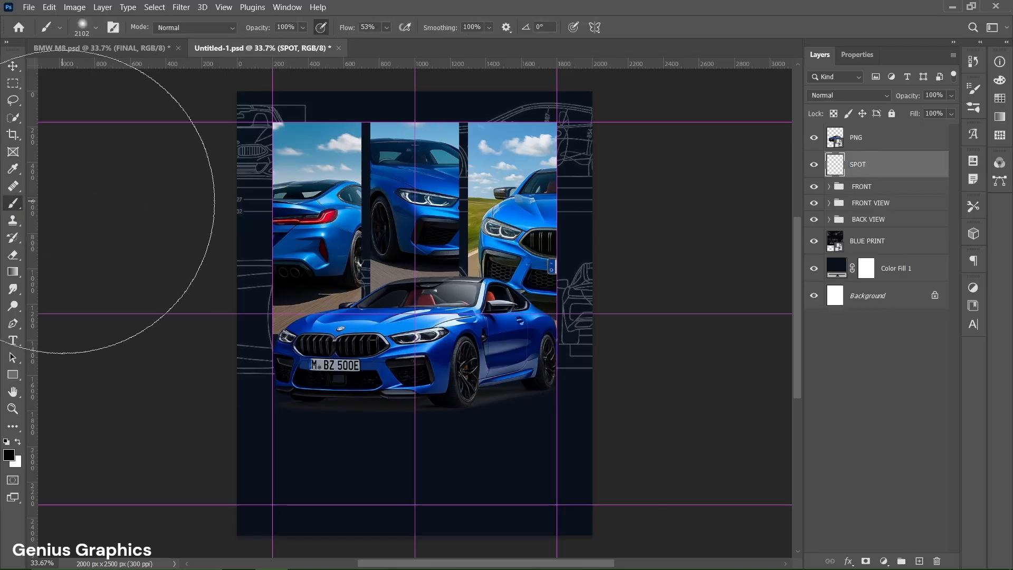
- Paint a soft white glow on the ground beneath the car with a large soft brush
{"action": "left_click", "coordinate": [97, 28]}
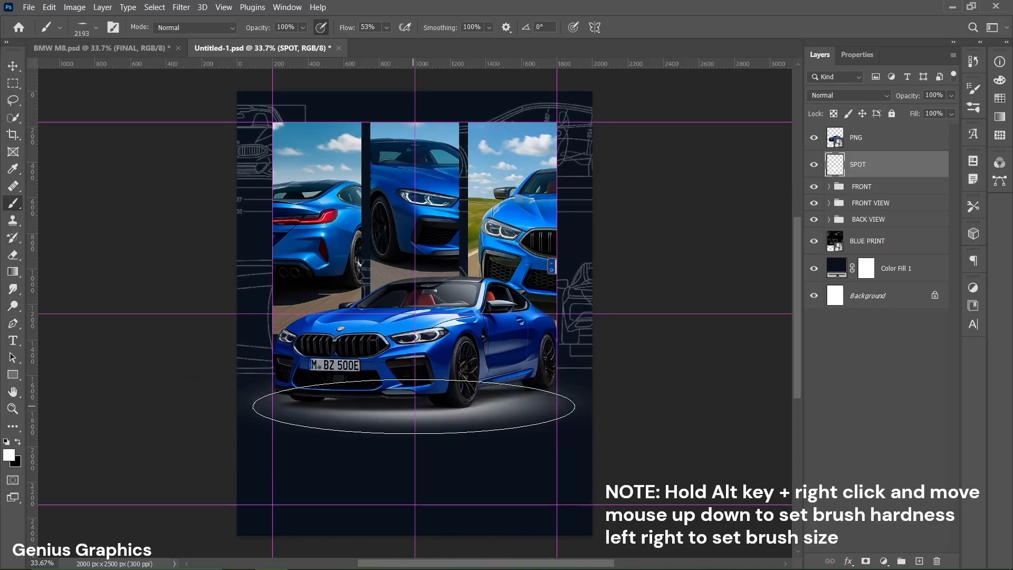
{"action": "left_click_drag", "start_coordinate": [449, 414], "coordinate": [450, 414]}
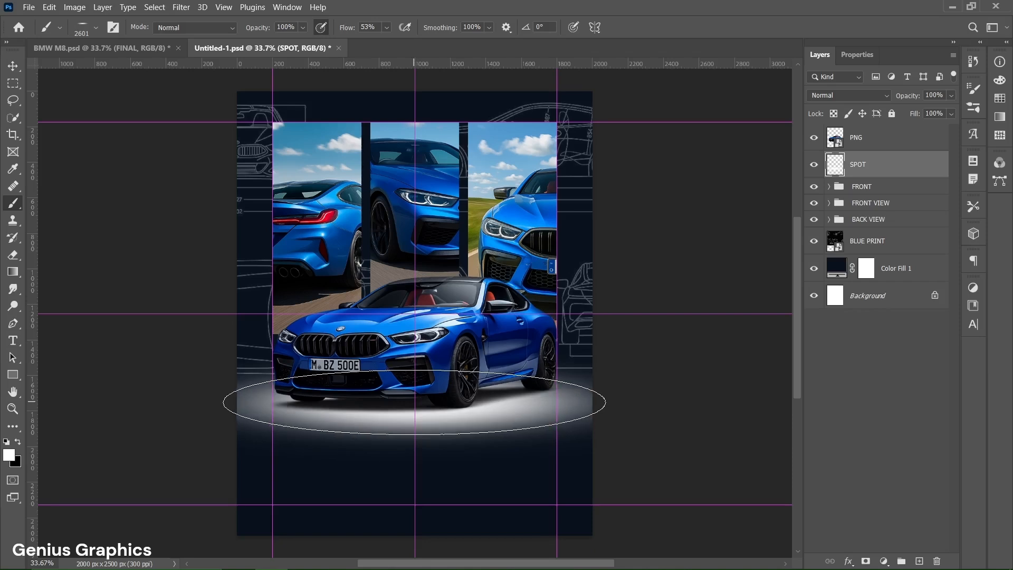
{"action": "left_click", "coordinate": [12, 66]}
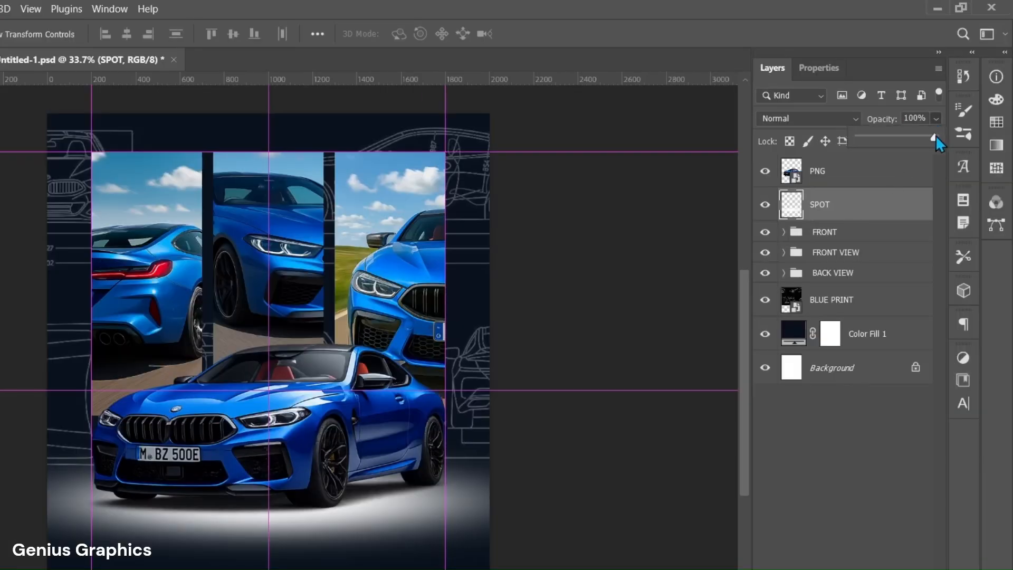
- Set the SPOT layer's opacity to 85%
{"action": "left_click", "coordinate": [916, 118]}
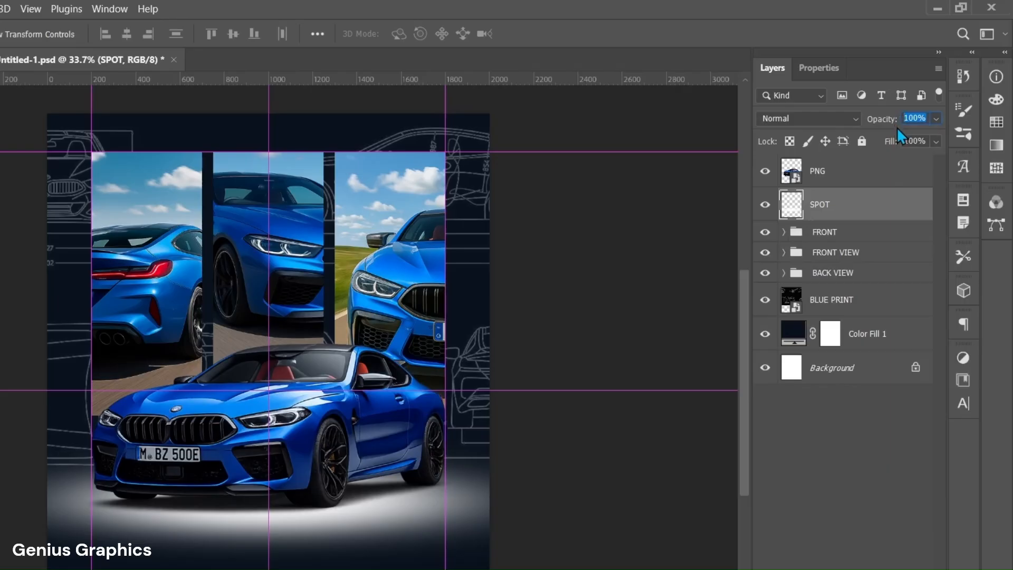
{"action": "type", "text": "85"}
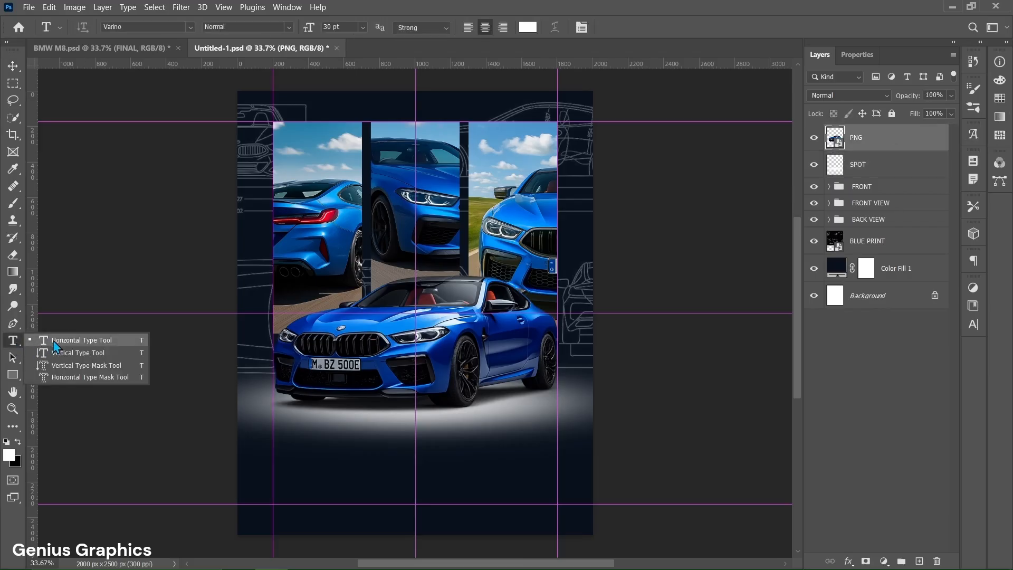
- Add white title text BMW M8 centred beneath the car
{"action": "left_click", "coordinate": [81, 340]}
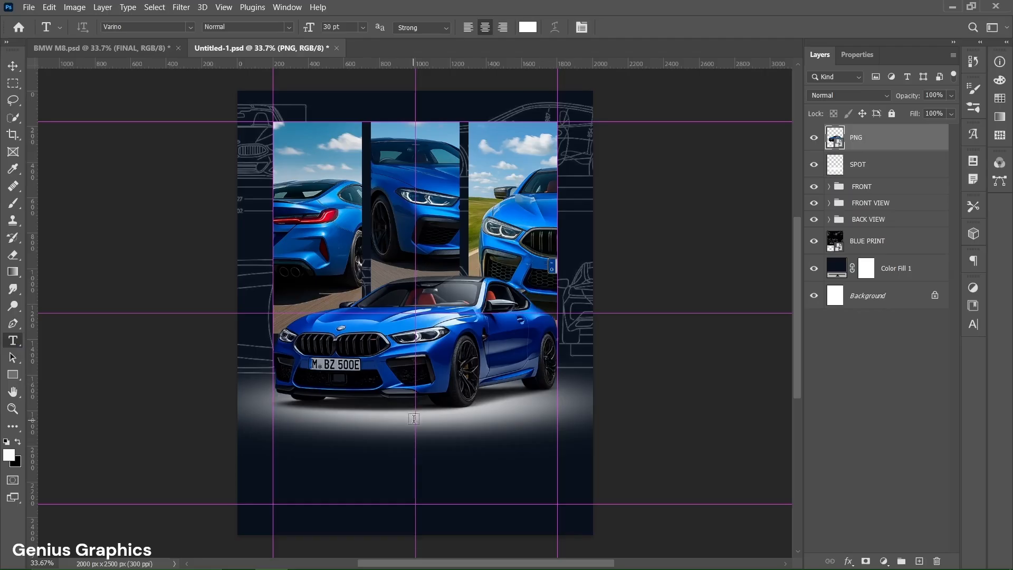
{"action": "type", "text": "LOREM IPSUM"}
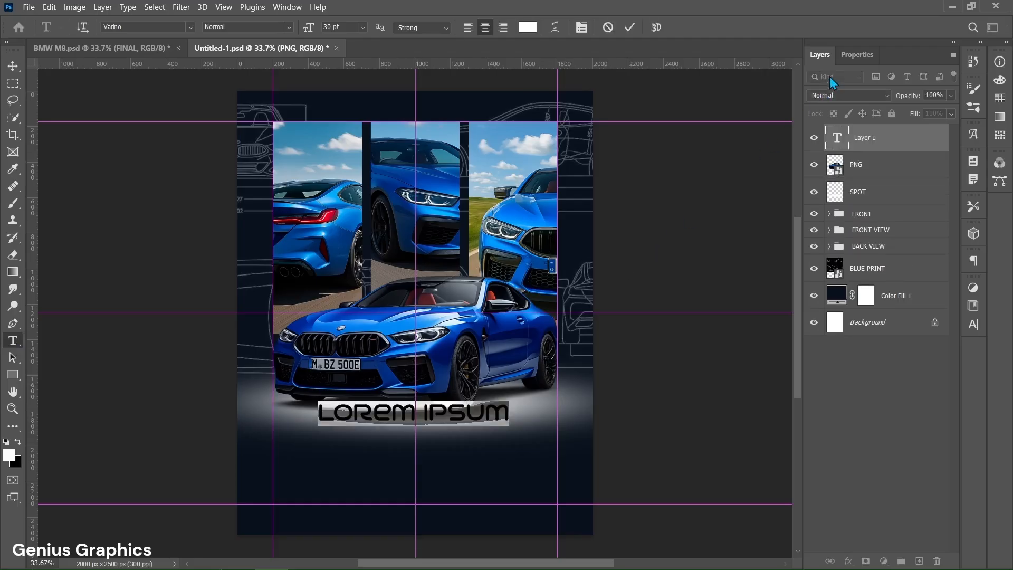
{"action": "left_click", "coordinate": [856, 54]}
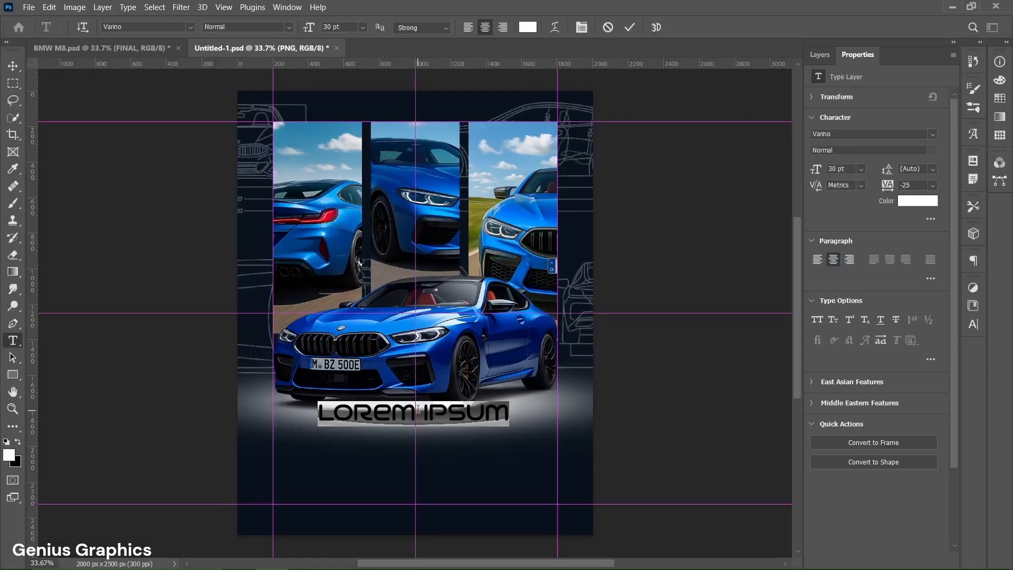
{"action": "type", "text": "BMW"}
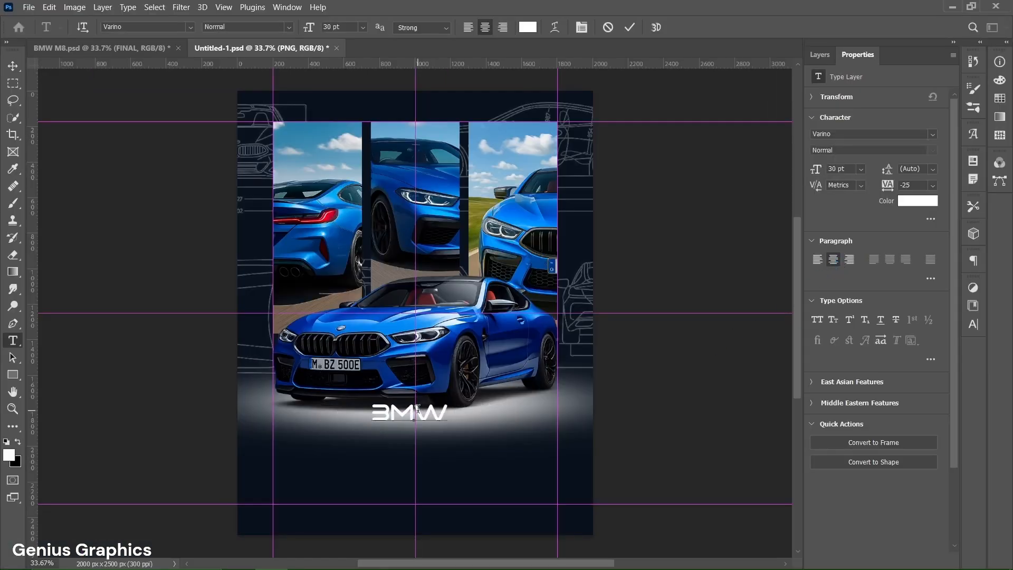
{"action": "type", "text": "M8"}
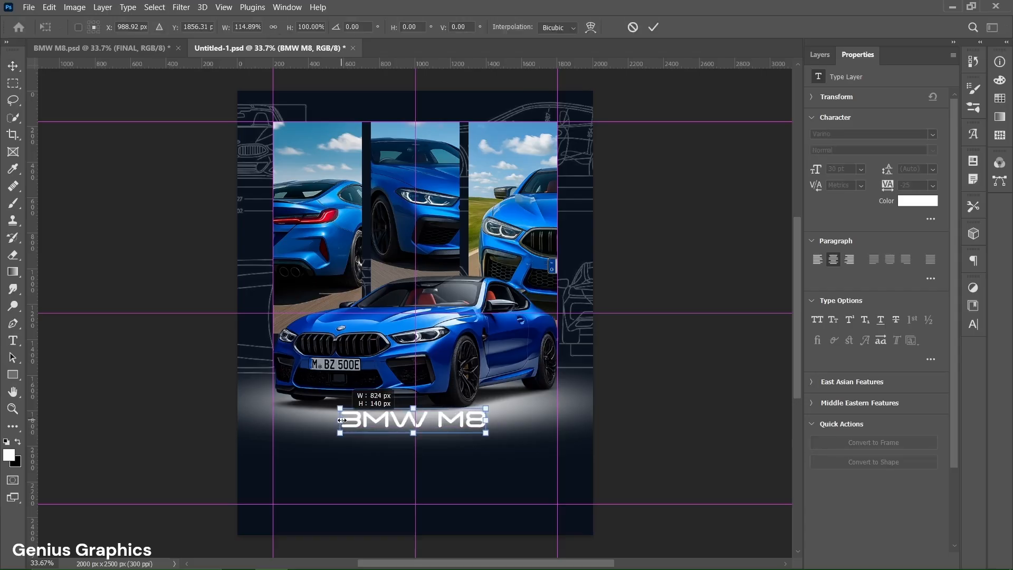
- Squash the BMW M8 title slightly in height with Free Transform
{"action": "left_click_drag", "start_coordinate": [413, 432], "coordinate": [413, 424]}
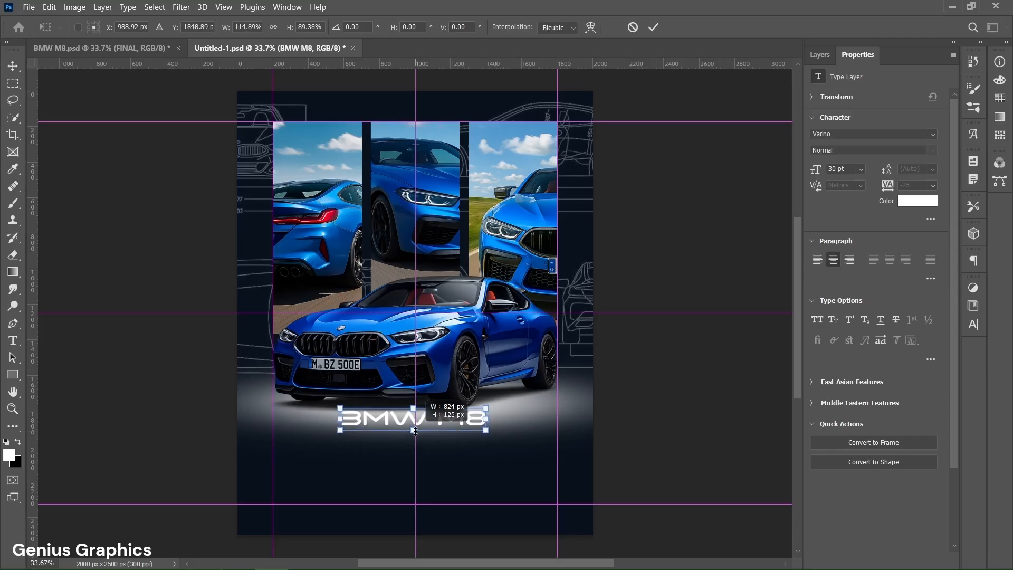
{"action": "left_click_drag", "start_coordinate": [414, 429], "coordinate": [414, 425]}
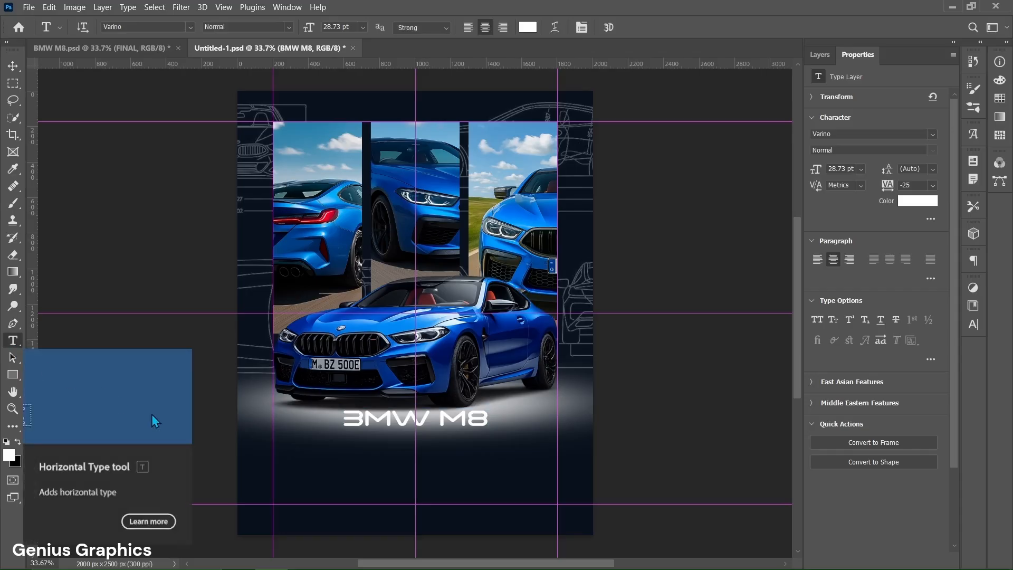
- Add white COMPETITION COUPE subtitle at 12 pt, widened and centred beneath the BMW M8 title
{"action": "type", "text": "LOREM IPSUM"}
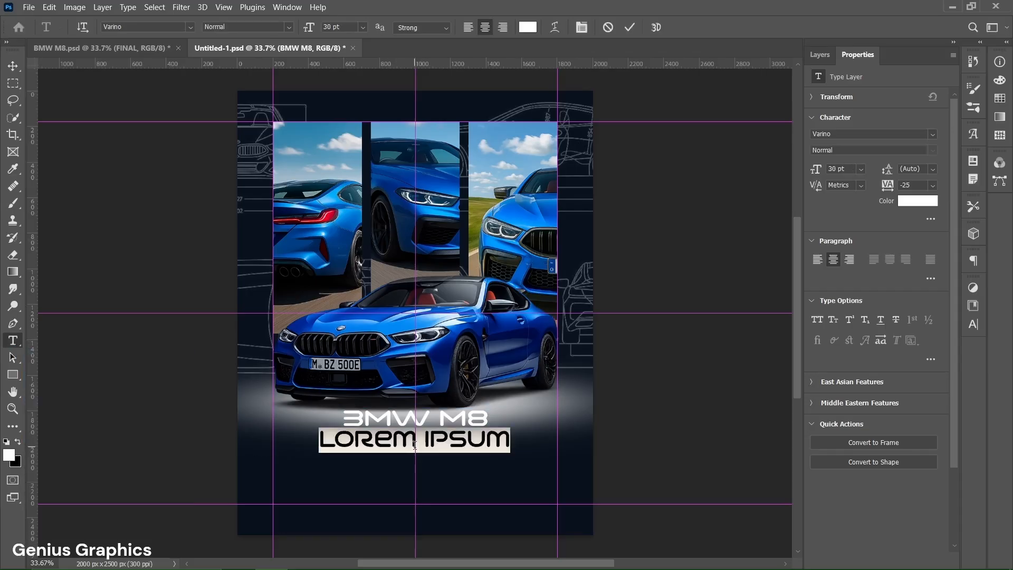
{"action": "mouse_move", "coordinate": [846, 74]}
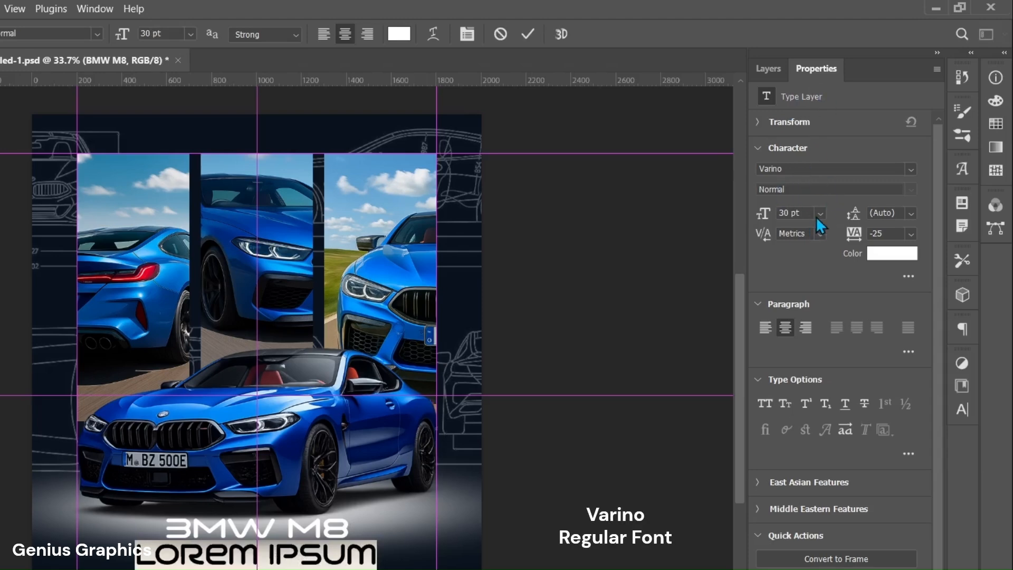
{"action": "left_click", "coordinate": [821, 213]}
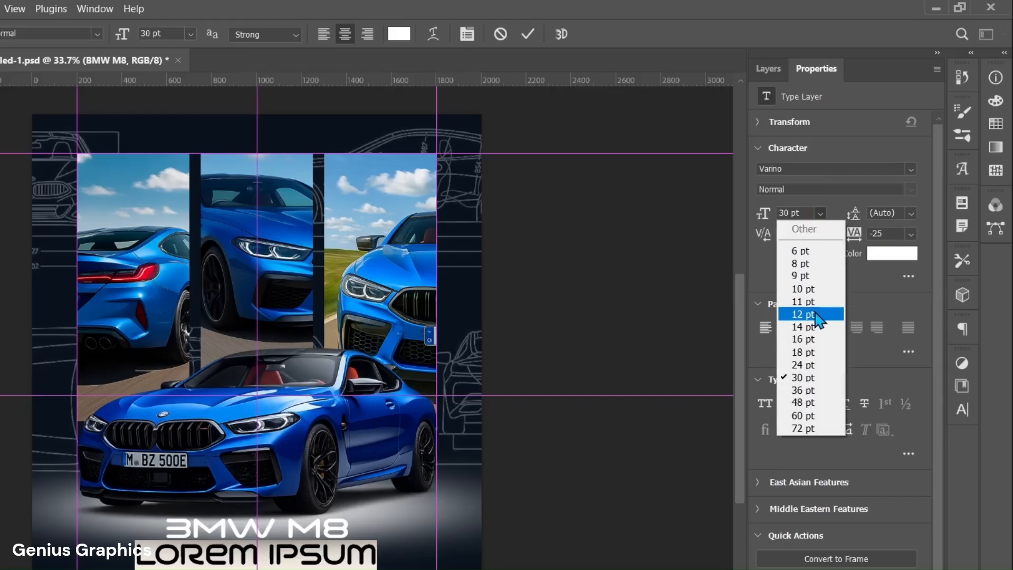
{"action": "left_click", "coordinate": [803, 314]}
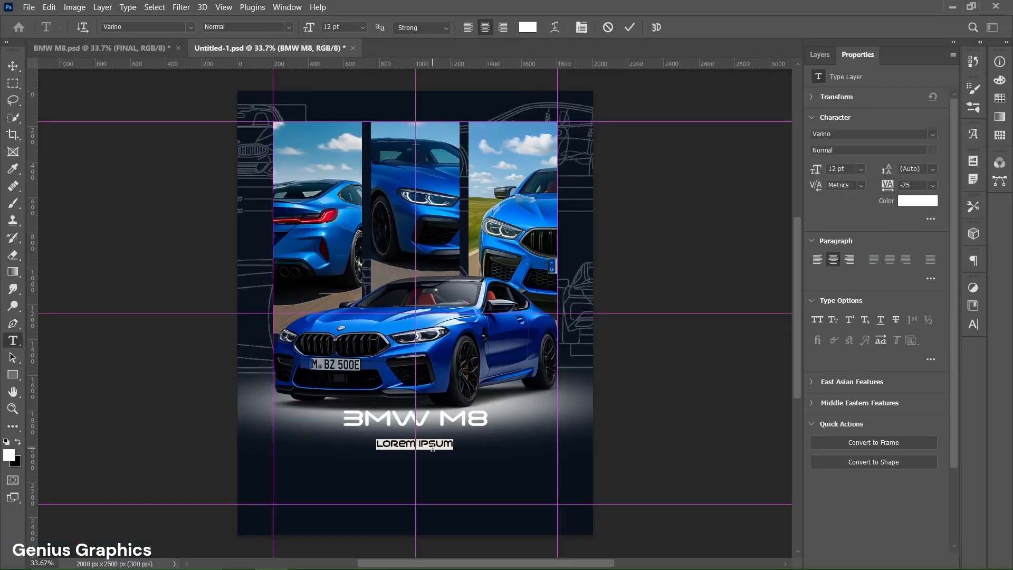
{"action": "type", "text": "COMPETITION COUPE"}
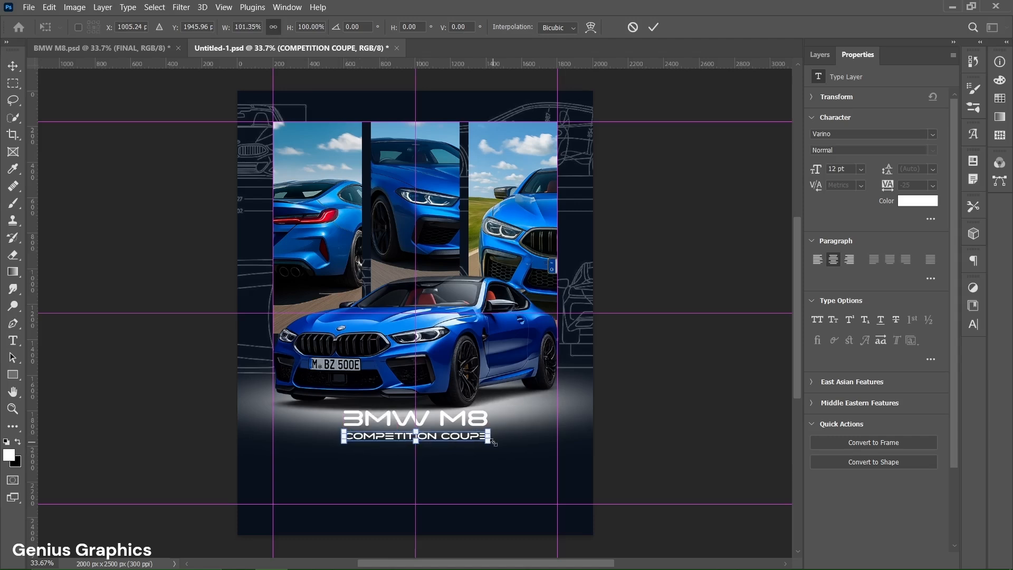
{"action": "left_click", "coordinate": [652, 28]}
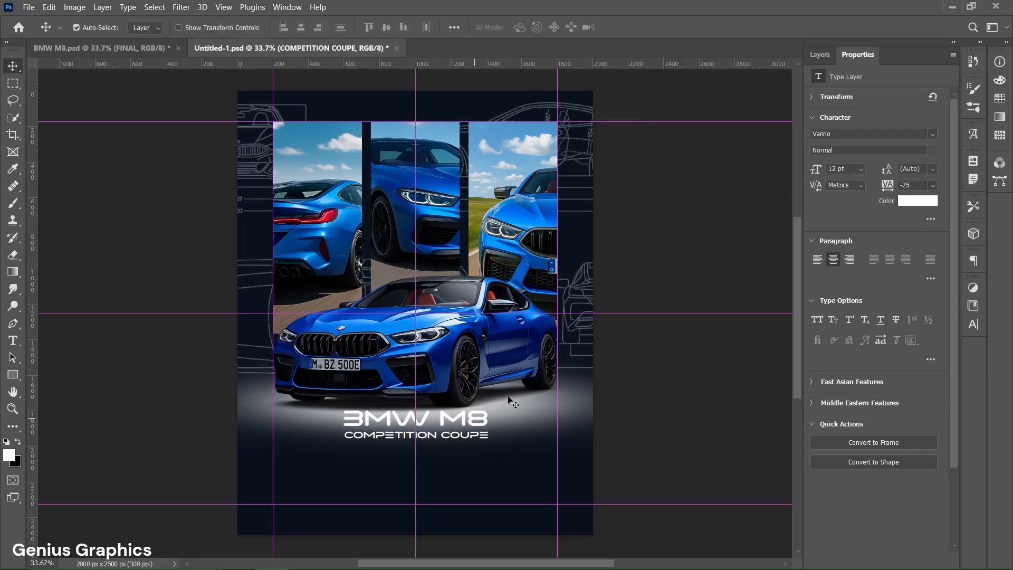
- Group both title text layers as 'BMW M8' and lower the SPOT layer's opacity slightly
{"action": "left_click", "coordinate": [819, 54]}
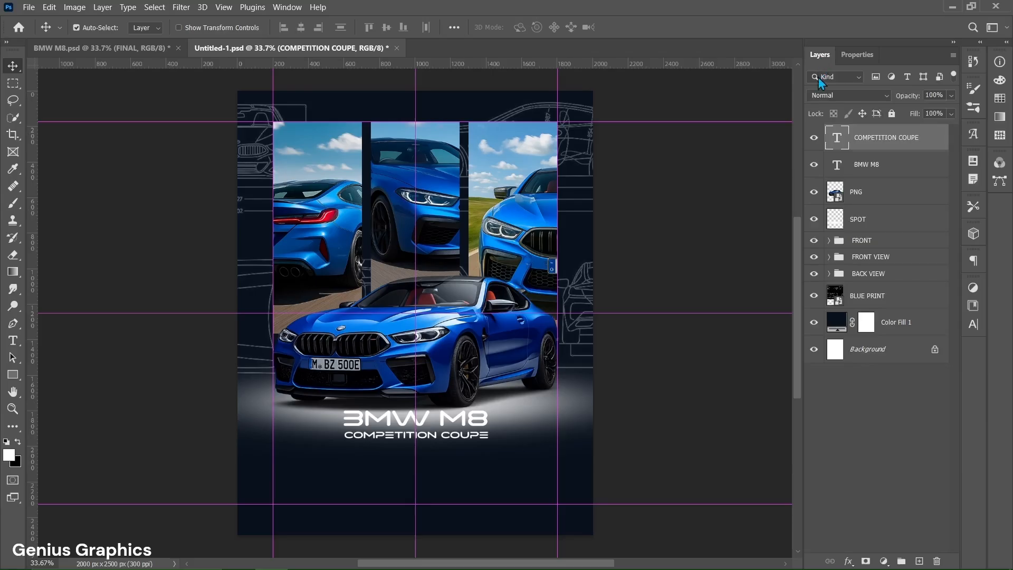
{"action": "left_click", "coordinate": [879, 165]}
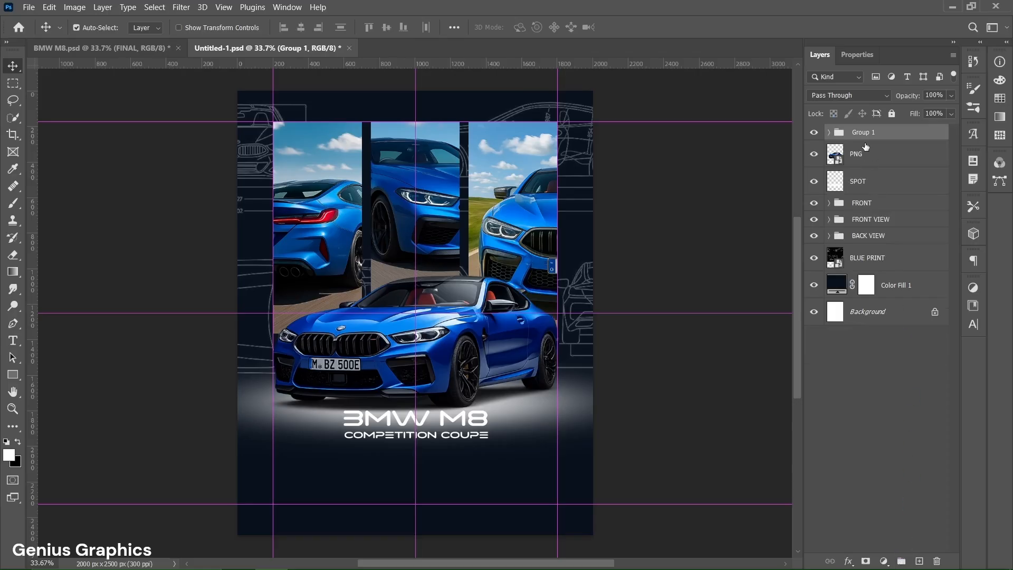
{"action": "double_click", "coordinate": [864, 131]}
{"action": "type", "text": "BMW M8"}
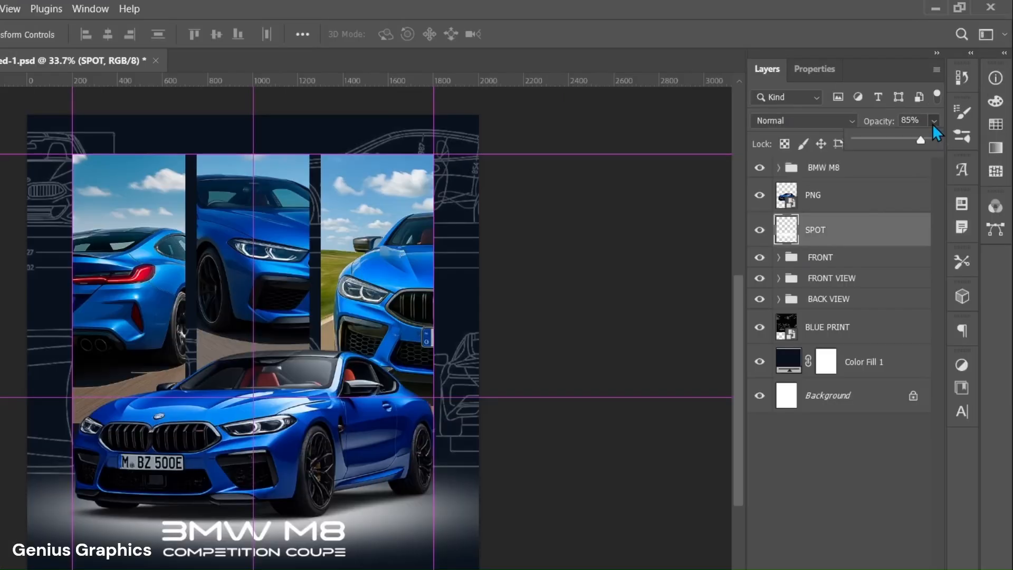
{"action": "left_click_drag", "start_coordinate": [922, 139], "coordinate": [910, 139]}
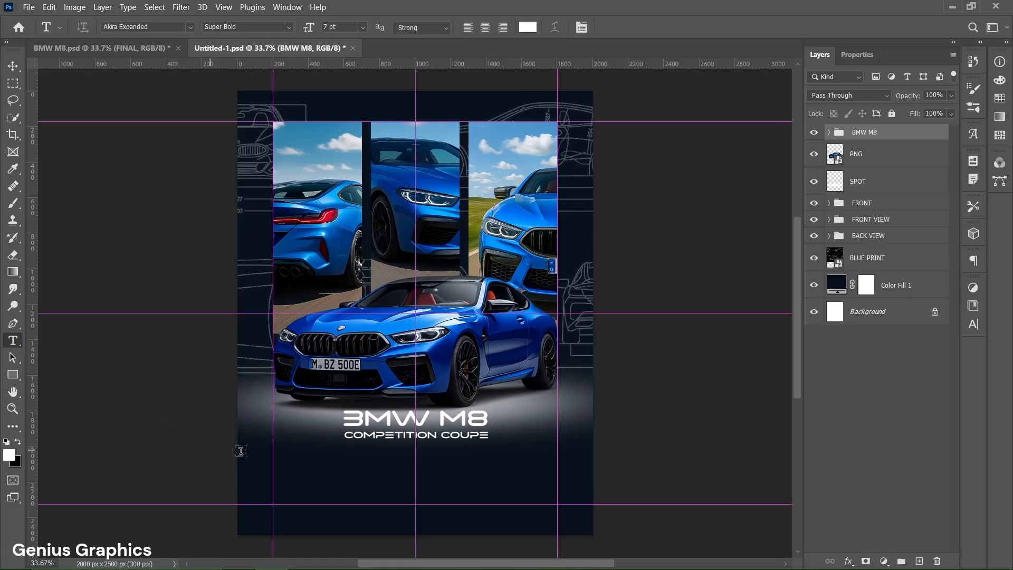
- Add a centred white 7 pt Akra Expanded paragraph about the M8 below the subtitle
{"action": "left_click_drag", "start_coordinate": [275, 446], "coordinate": [429, 507]}
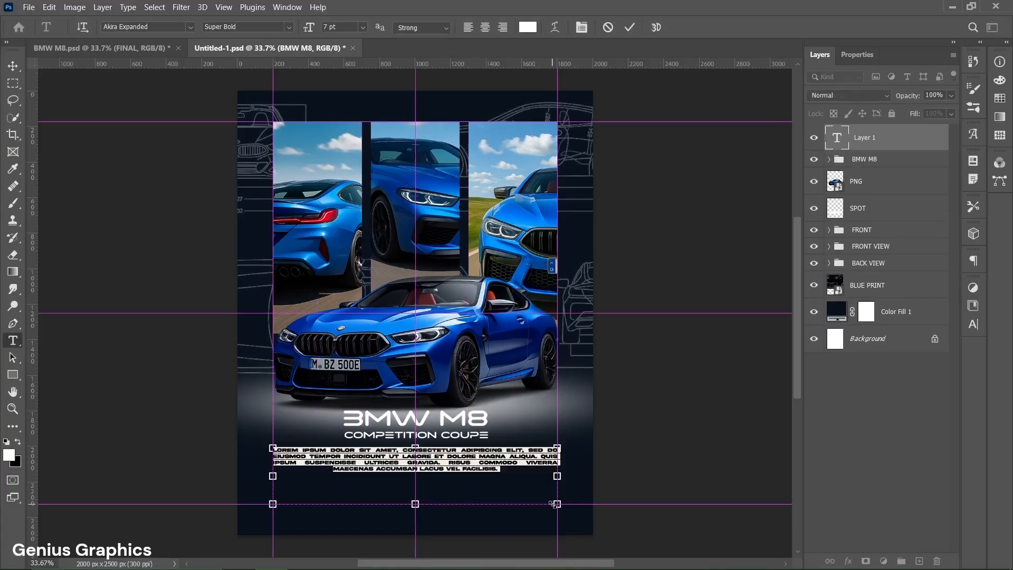
{"action": "left_click", "coordinate": [856, 54]}
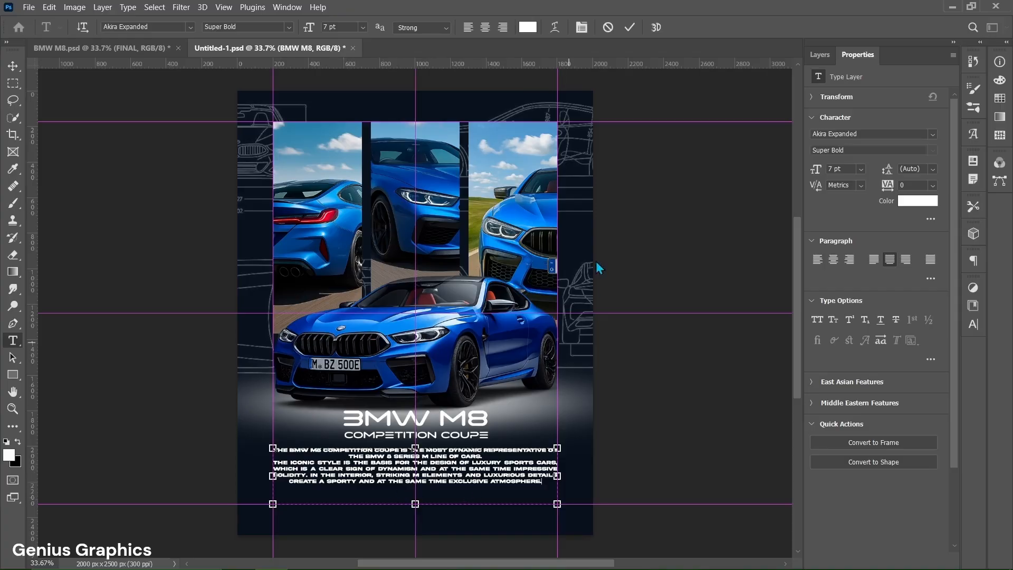
{"action": "left_click", "coordinate": [629, 27]}
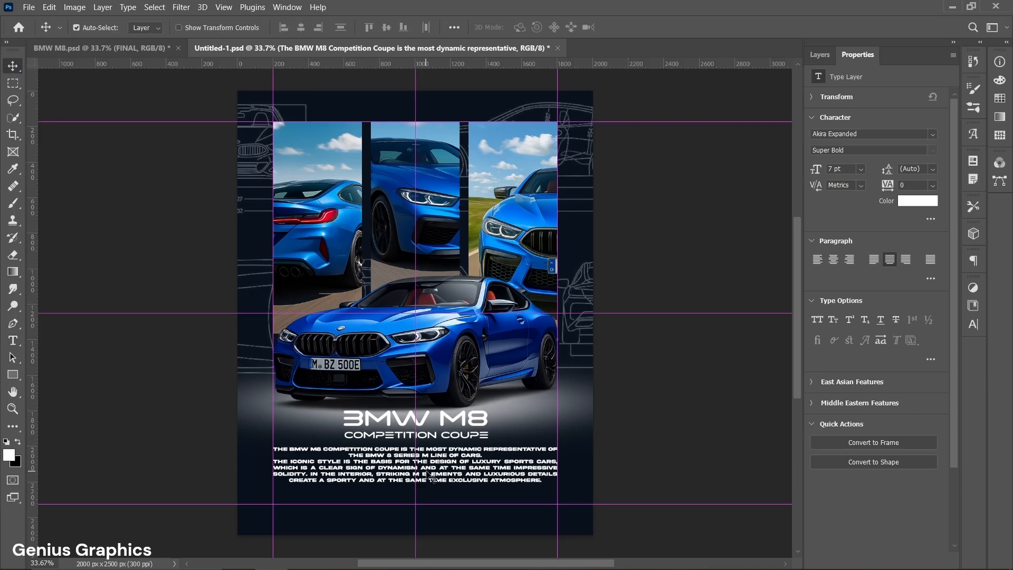
{"action": "mouse_move", "coordinate": [818, 61]}
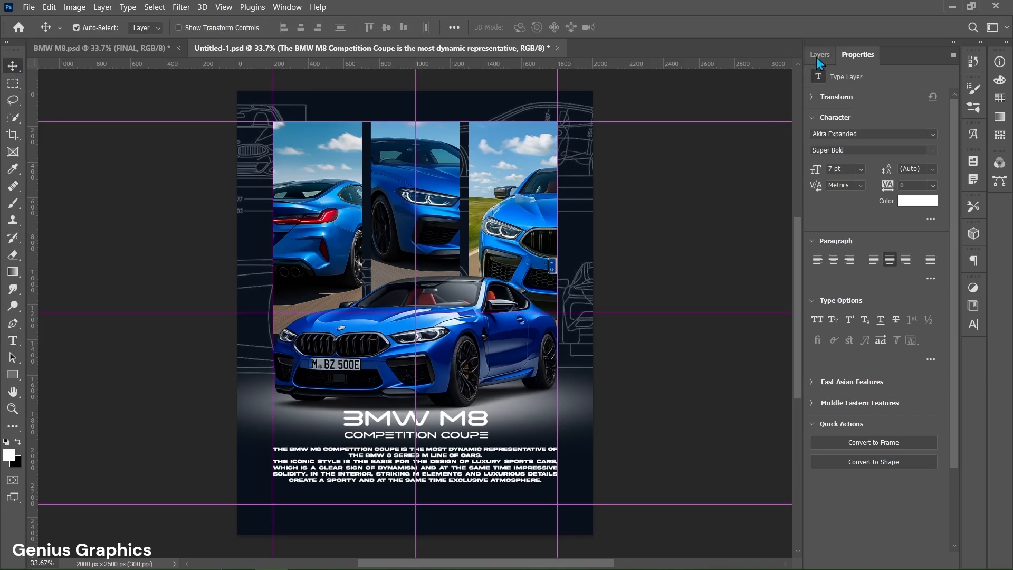
- Rename the body paragraph's layer to TEXT in the layer stack
{"action": "left_click", "coordinate": [820, 53]}
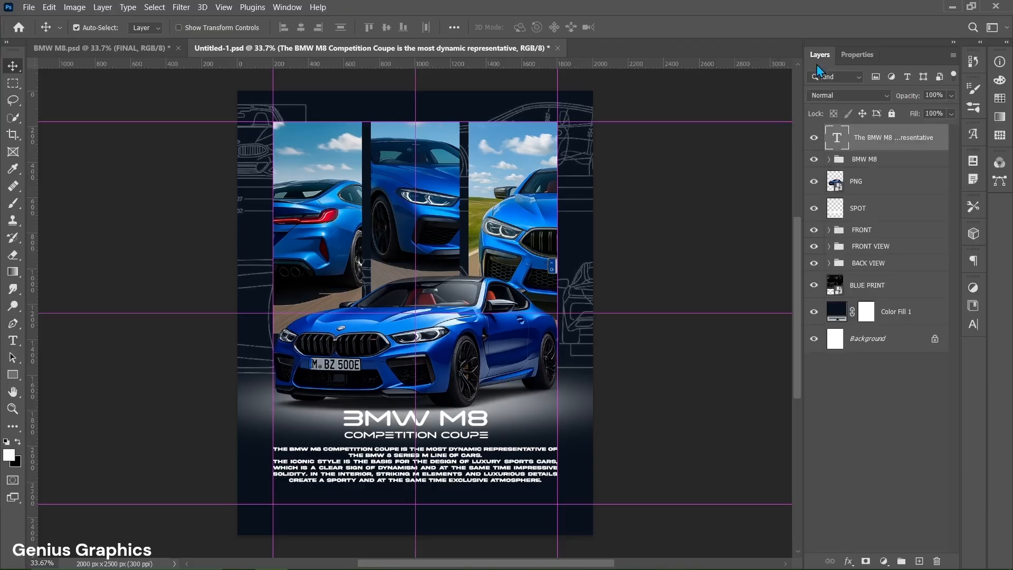
{"action": "mouse_move", "coordinate": [943, 148]}
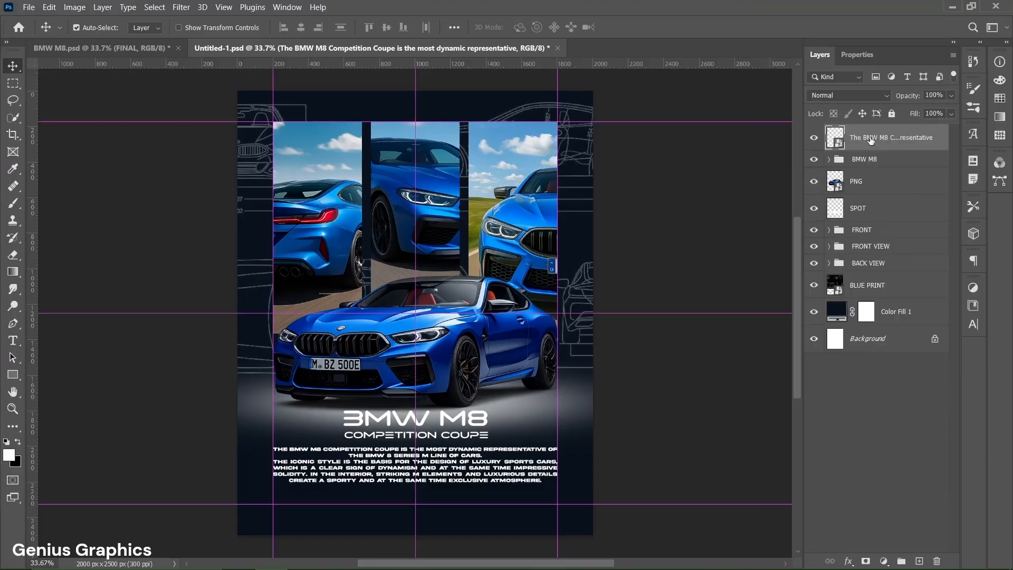
{"action": "double_click", "coordinate": [892, 137]}
{"action": "type", "text": "TEXT"}
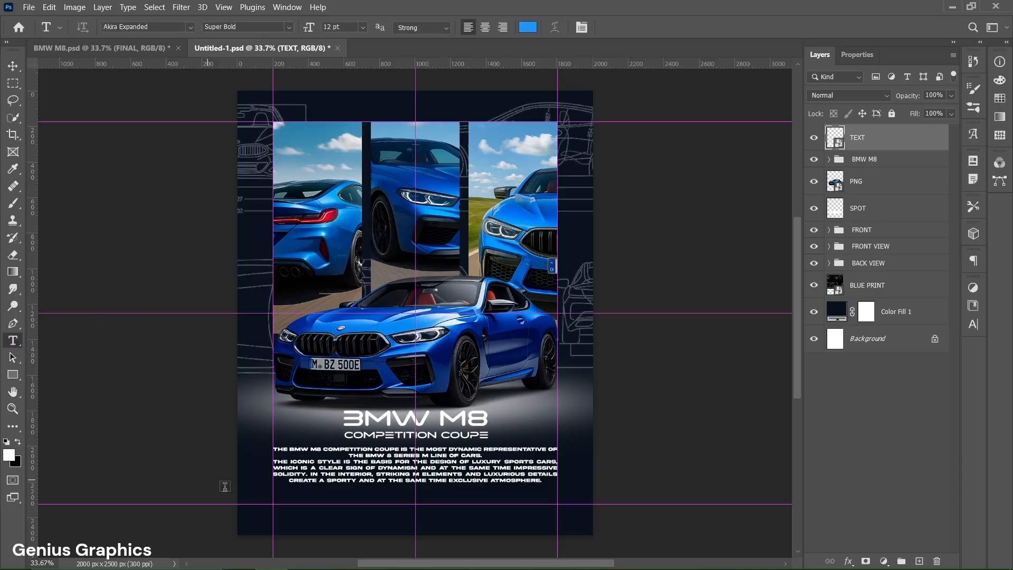
- Add a blue #1b97f9 POWER label in Akra Expanded 12 pt at the lower left
{"action": "type", "text": "LOREM IPSUM"}
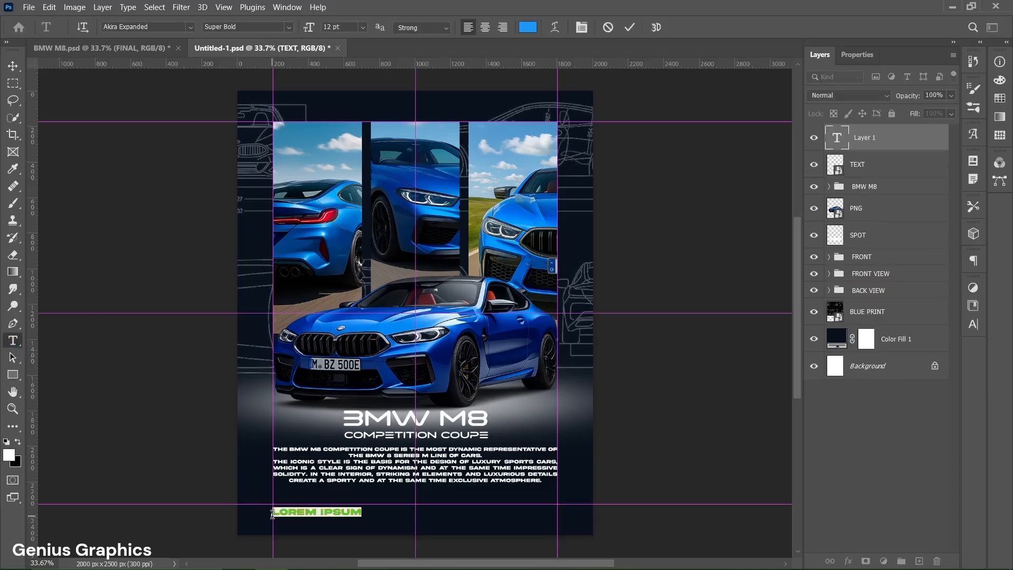
{"action": "left_click", "coordinate": [857, 53]}
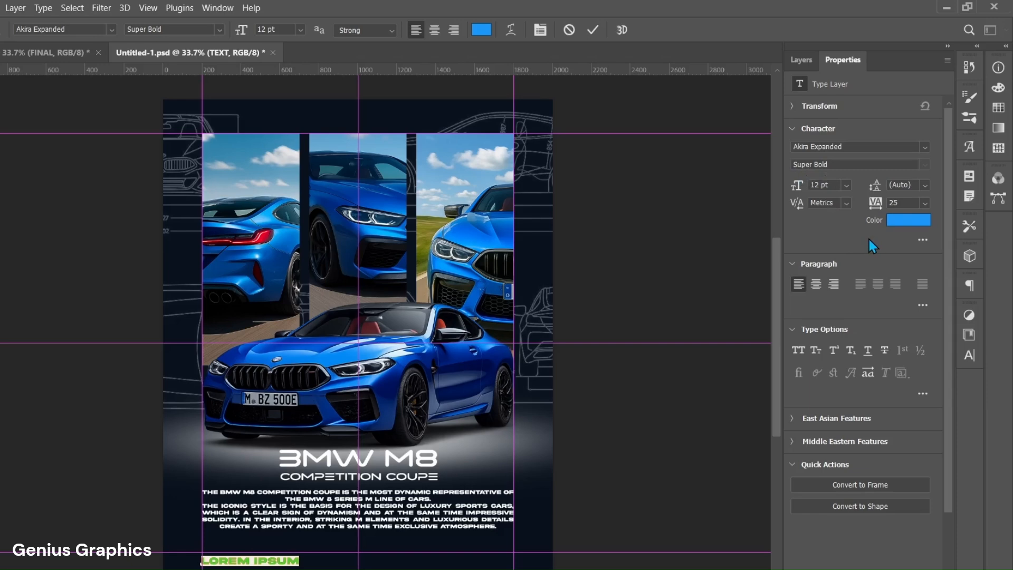
{"action": "left_click", "coordinate": [907, 220]}
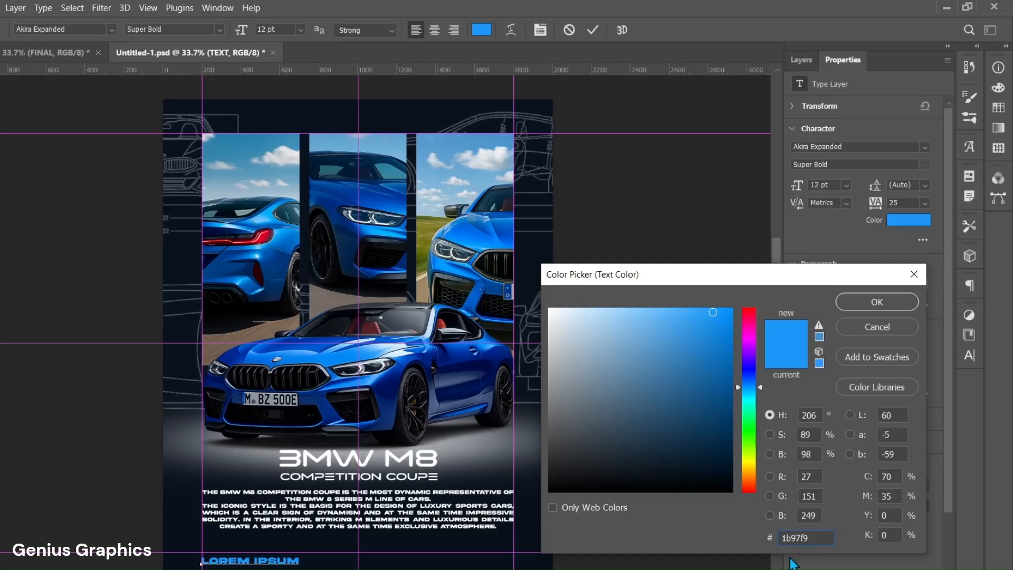
{"action": "mouse_move", "coordinate": [873, 431]}
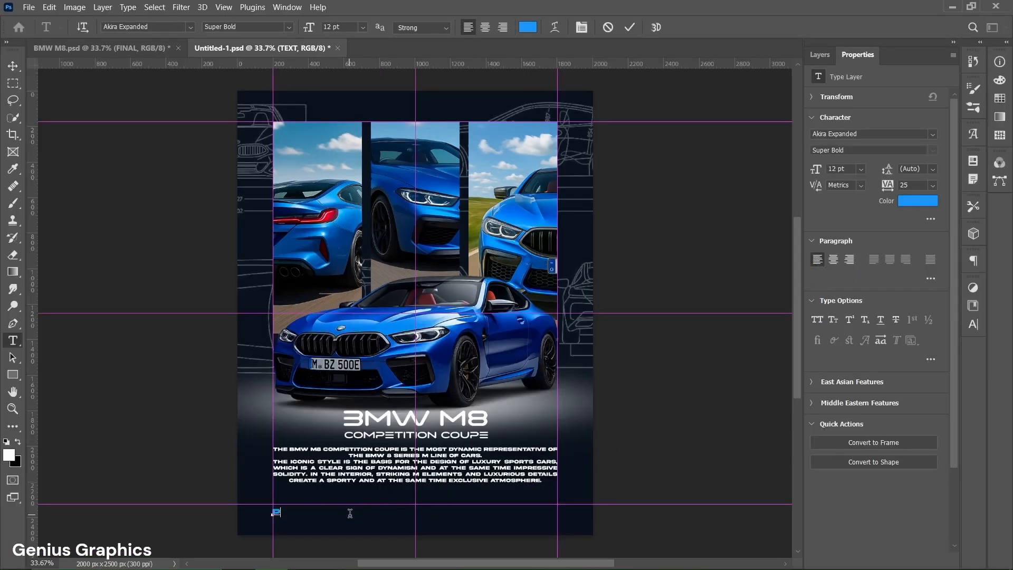
{"action": "type", "text": "POWER"}
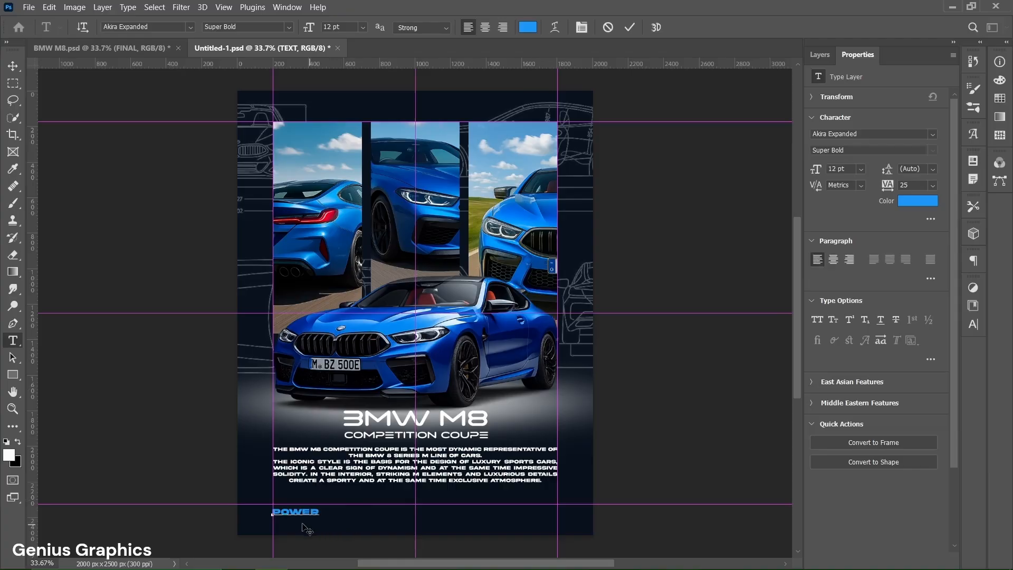
{"action": "mouse_move", "coordinate": [591, 140]}
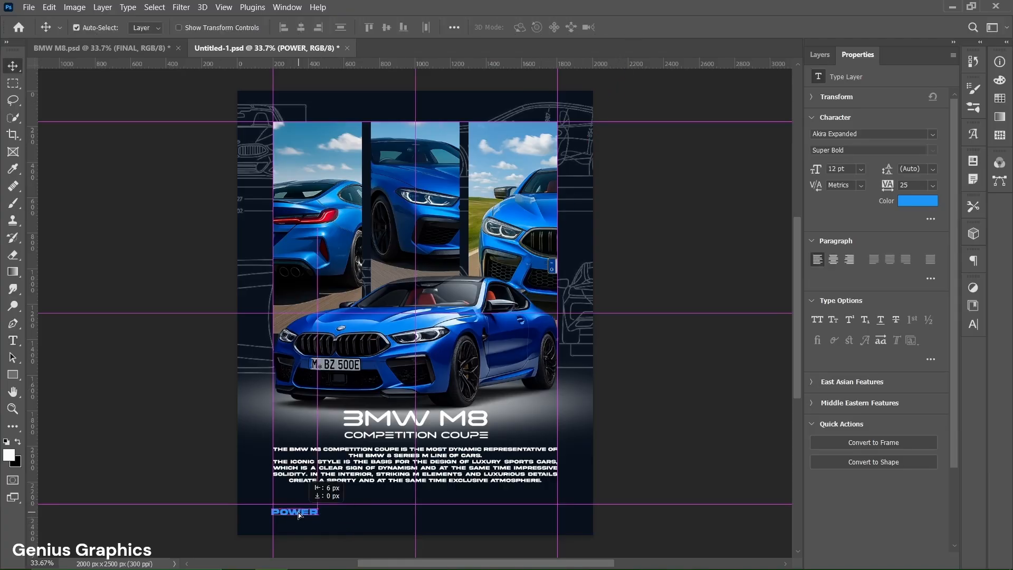
{"action": "left_click_drag", "start_coordinate": [295, 513], "coordinate": [296, 509]}
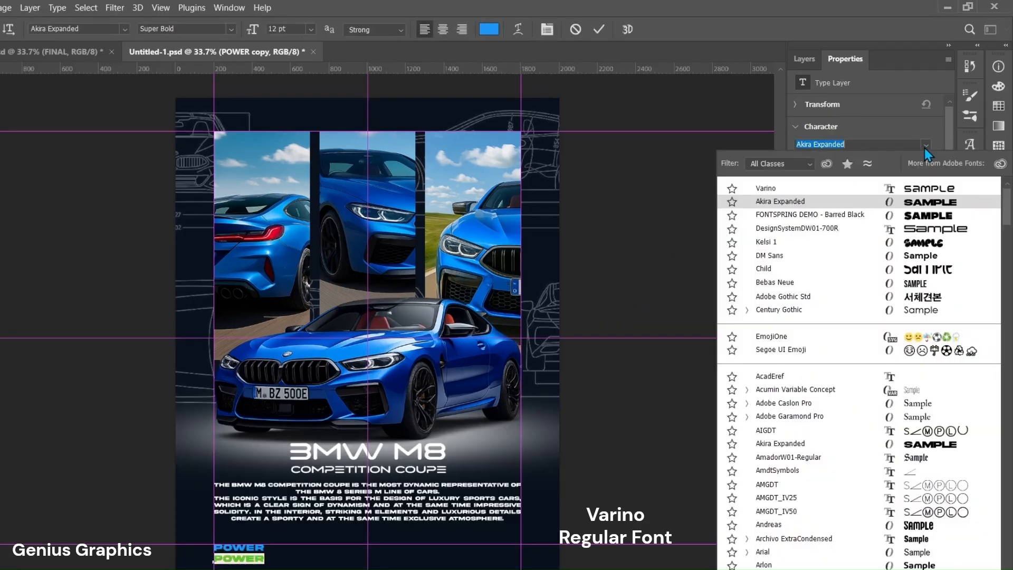
- Make the duplicated label white Varino 10 pt reading 625 HP beneath POWER
{"action": "left_click", "coordinate": [766, 188]}
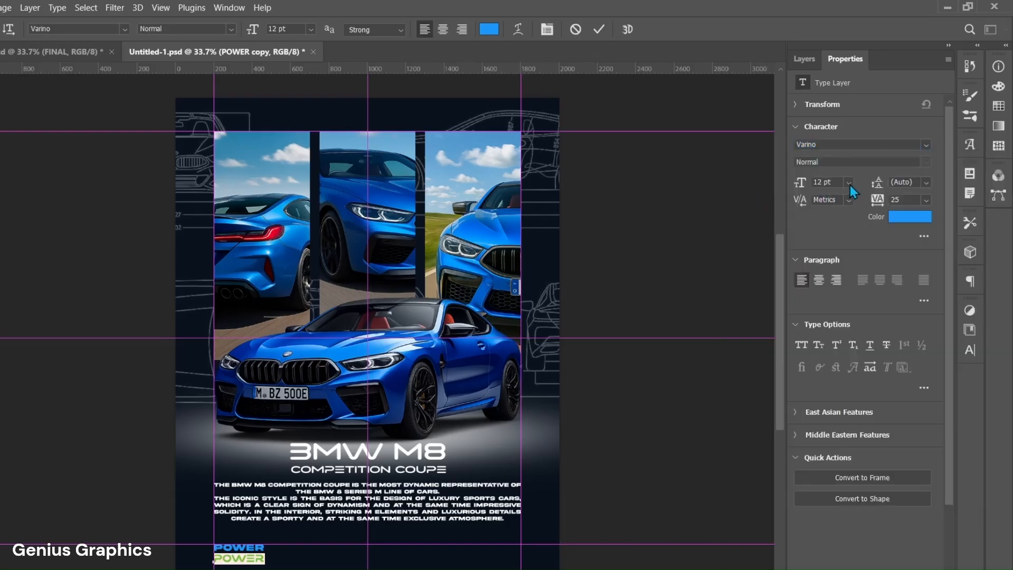
{"action": "left_click", "coordinate": [848, 182]}
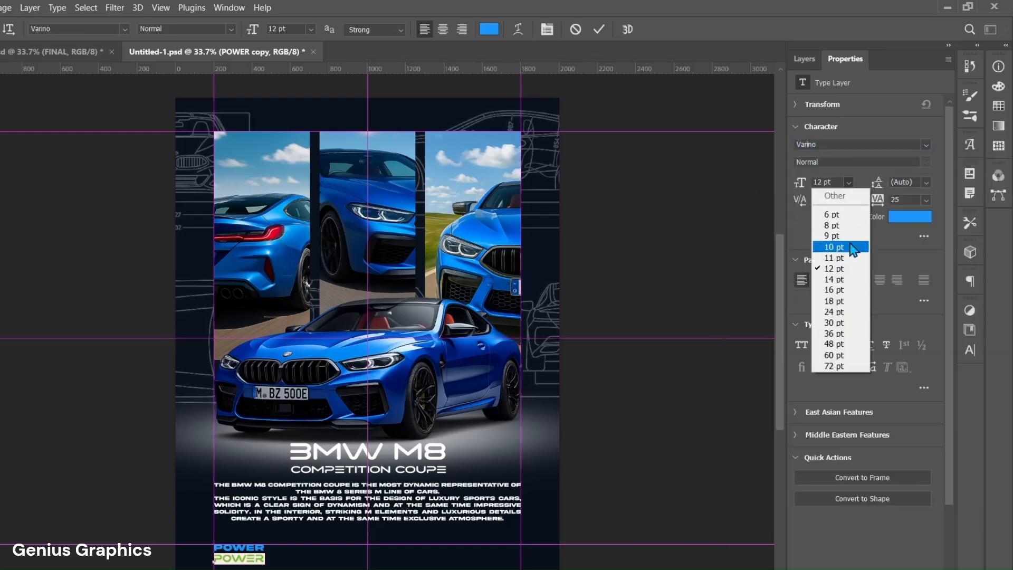
{"action": "left_click", "coordinate": [833, 247]}
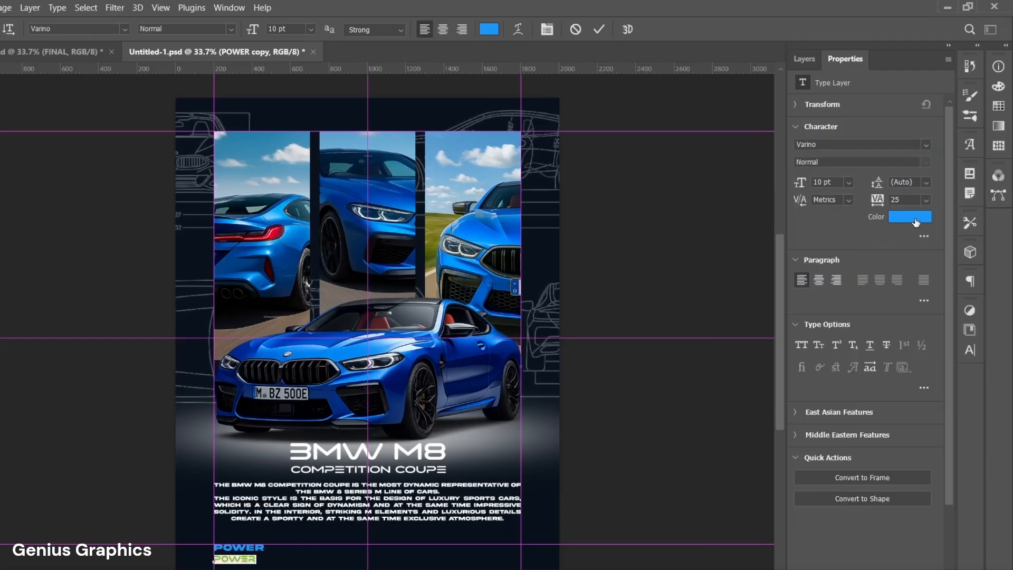
{"action": "left_click", "coordinate": [910, 216]}
{"action": "type", "text": "ffffff"}
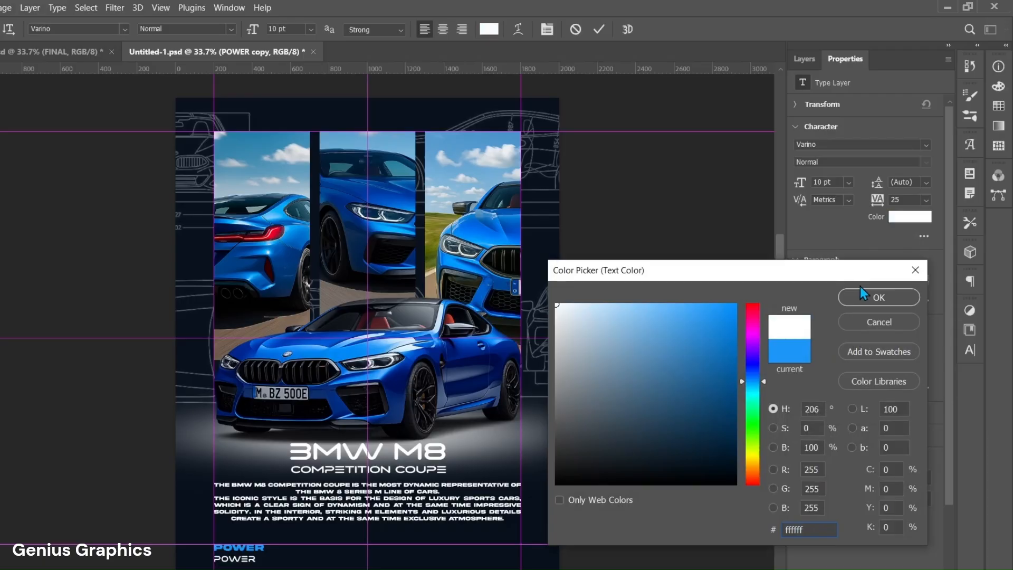
{"action": "left_click", "coordinate": [877, 296]}
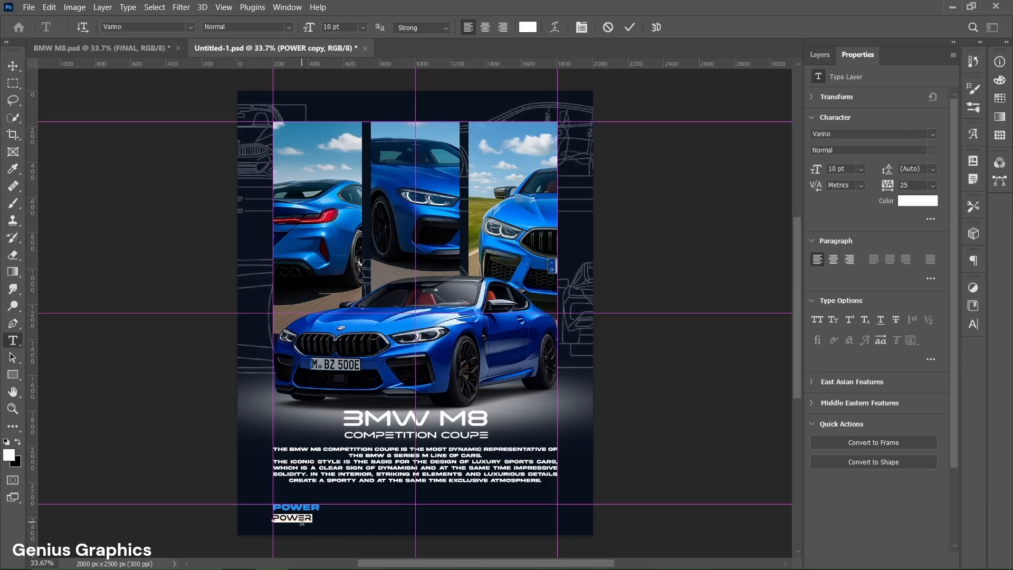
{"action": "type", "text": "625"}
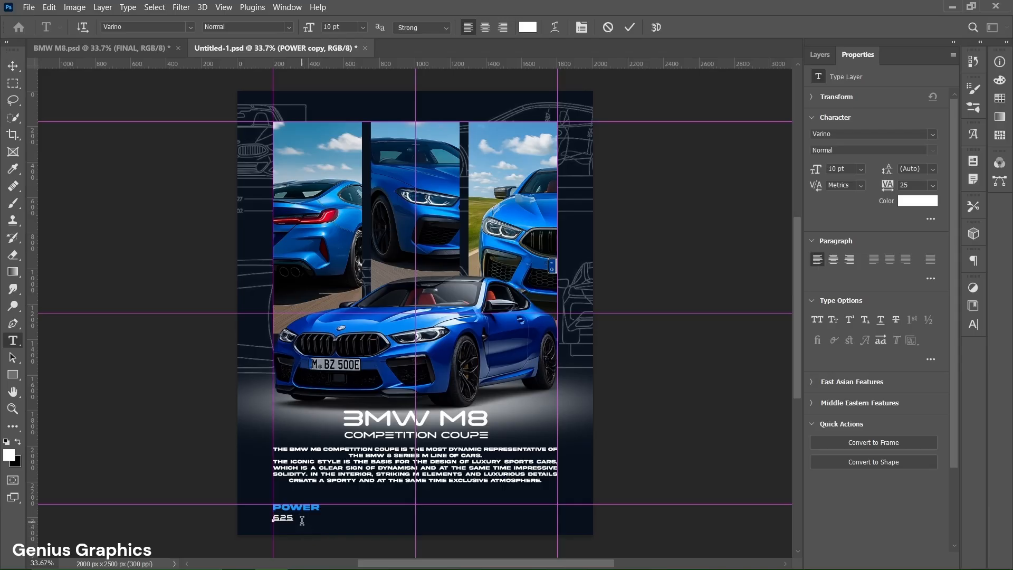
{"action": "type", "text": "HP"}
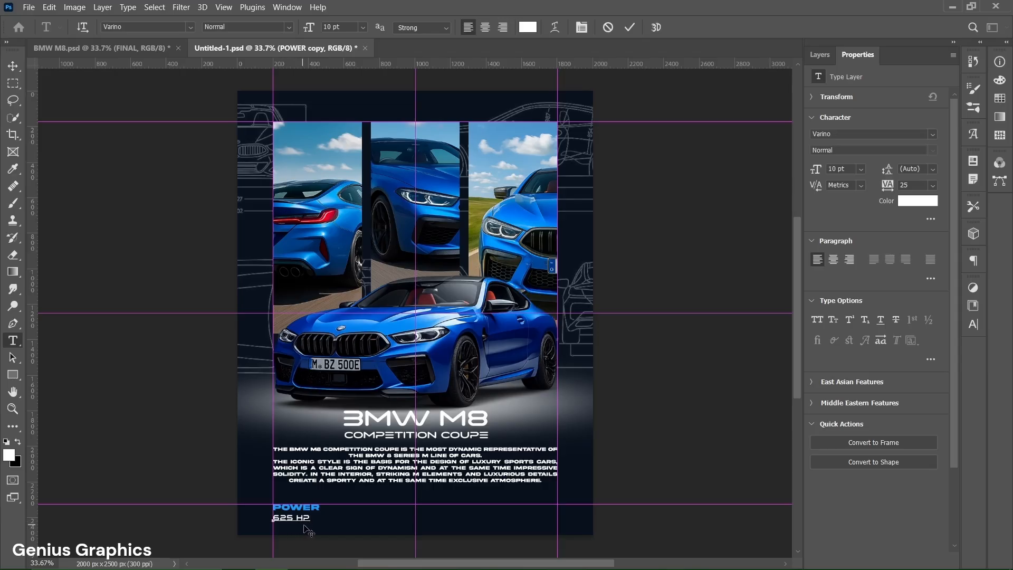
{"action": "left_click", "coordinate": [629, 27]}
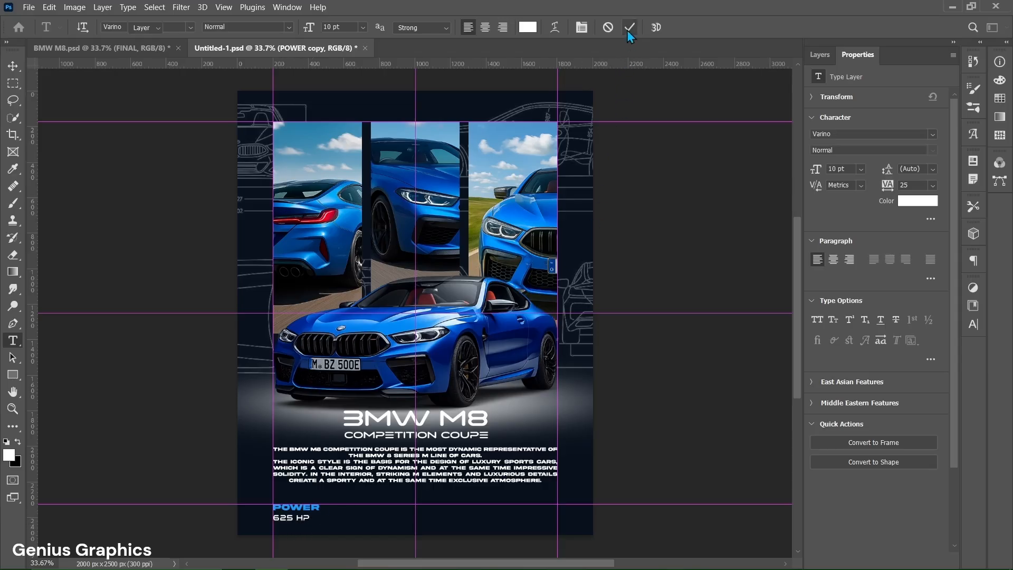
{"action": "left_click", "coordinate": [628, 27]}
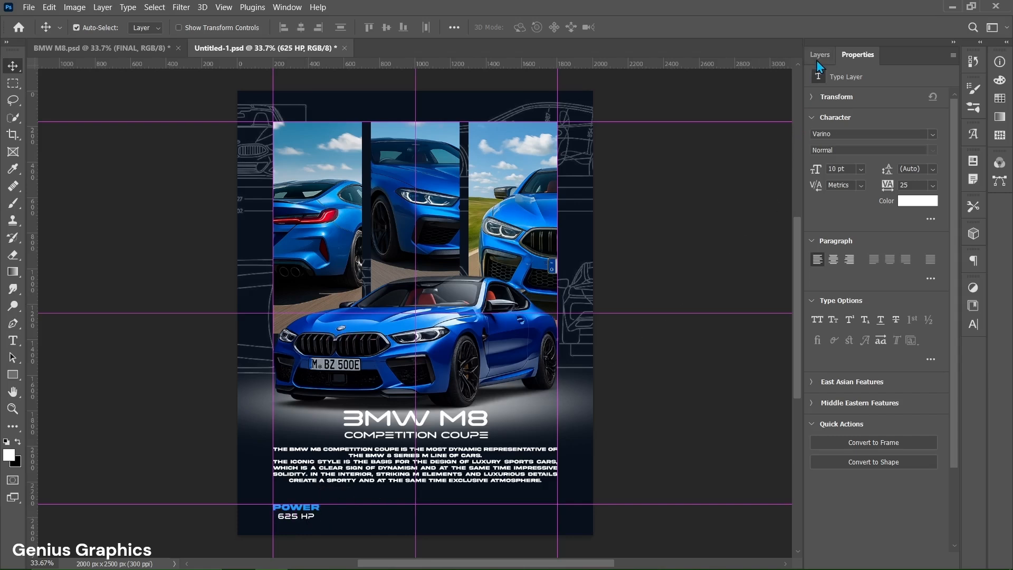
- Name the POWER group and check the 0-100 KM 3.2 S and TOP SPEED 305 KM/H groups
{"action": "left_click", "coordinate": [819, 54]}
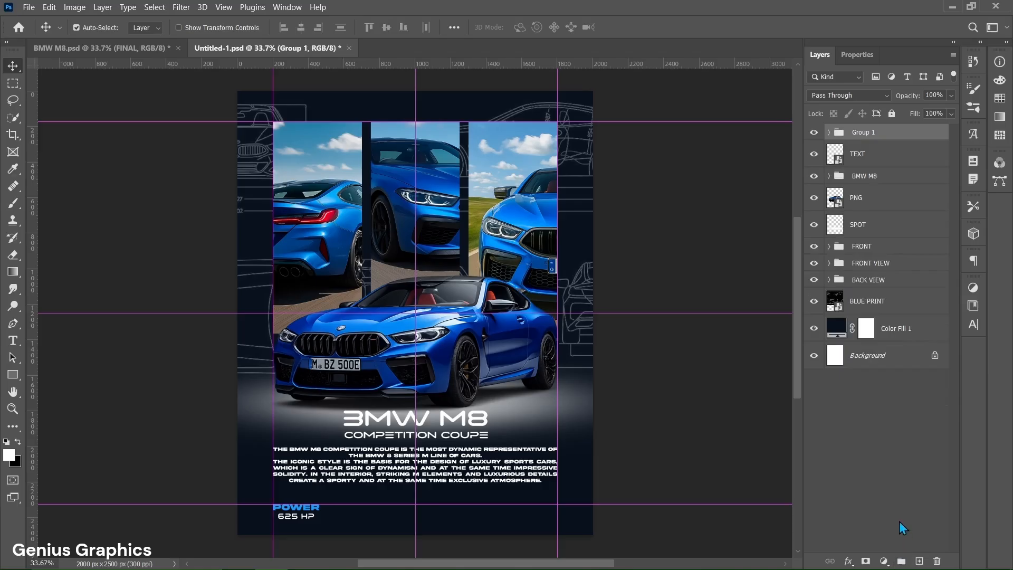
{"action": "double_click", "coordinate": [863, 132]}
{"action": "type", "text": "POWER"}
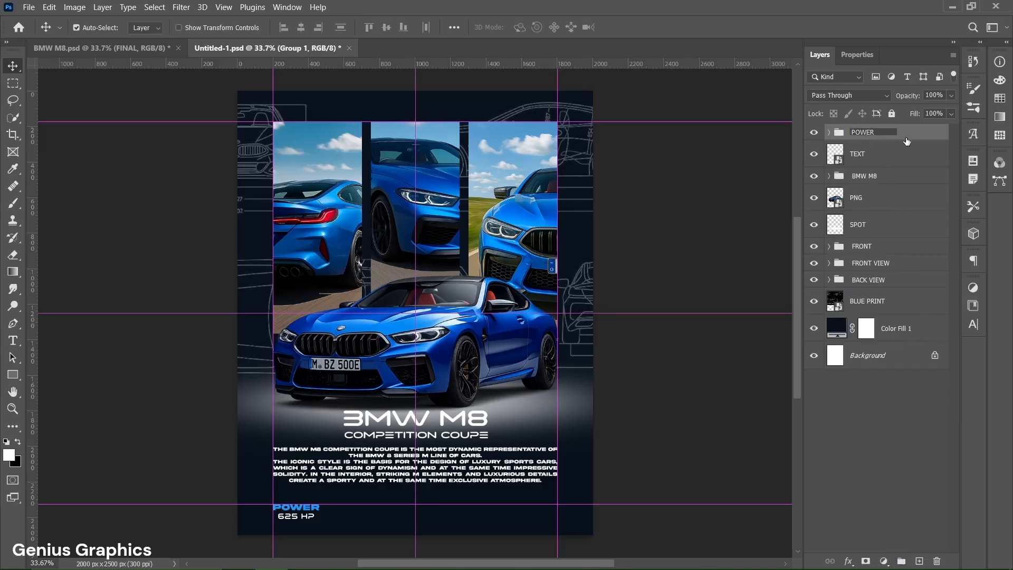
{"action": "left_click", "coordinate": [872, 132]}
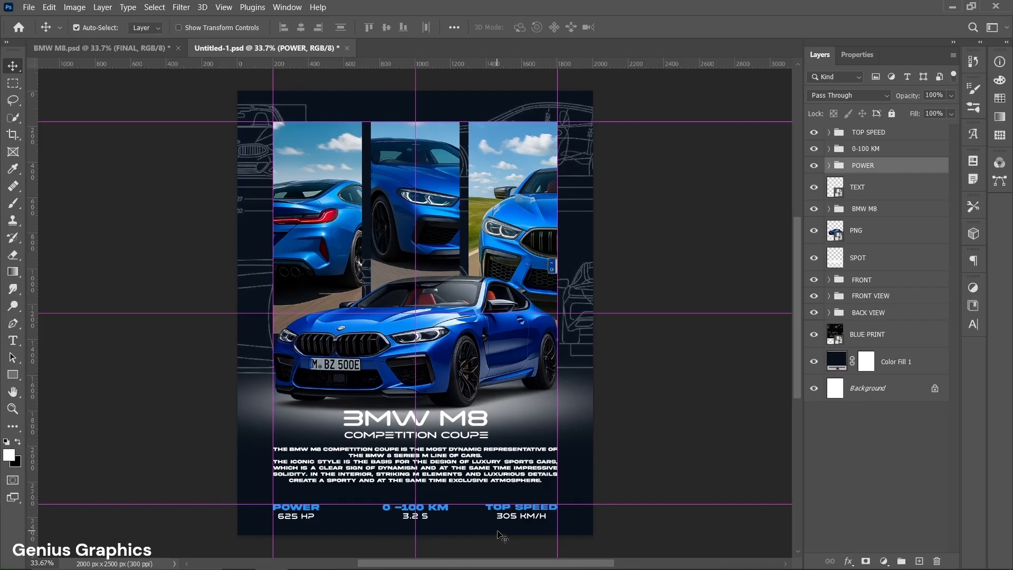
{"action": "mouse_move", "coordinate": [834, 158]}
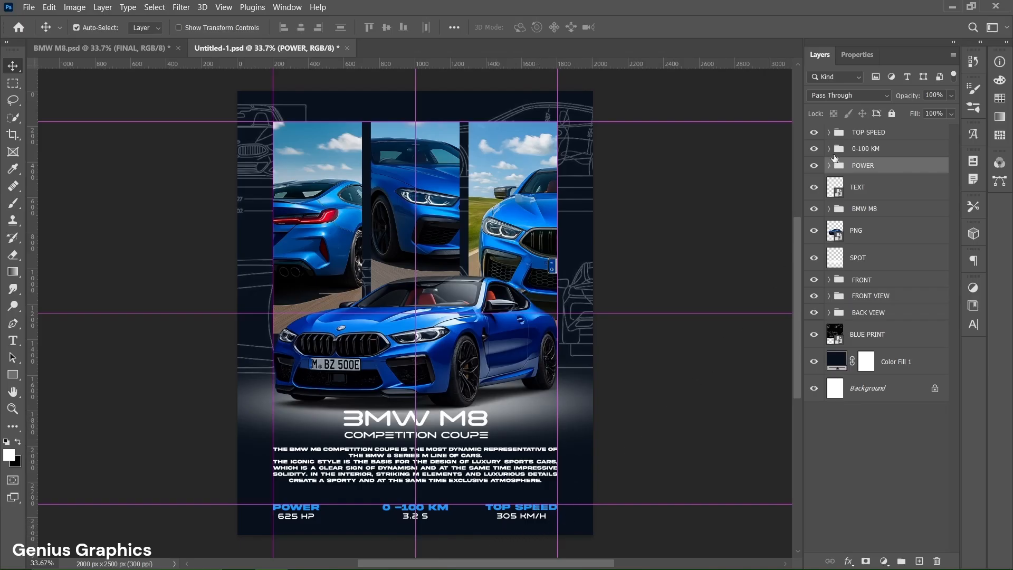
{"action": "left_click", "coordinate": [829, 148]}
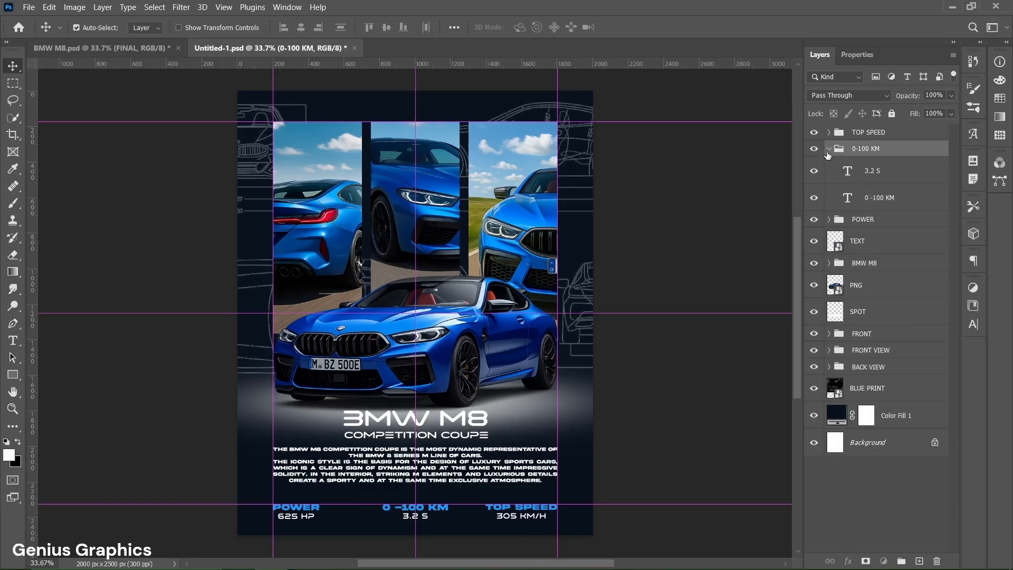
{"action": "left_click", "coordinate": [829, 132]}
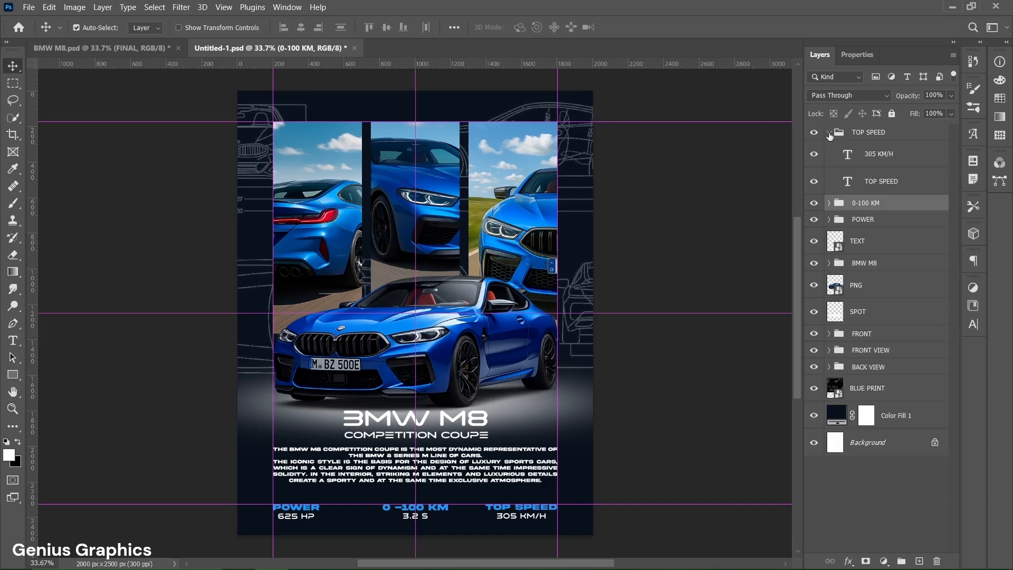
{"action": "left_click", "coordinate": [830, 133]}
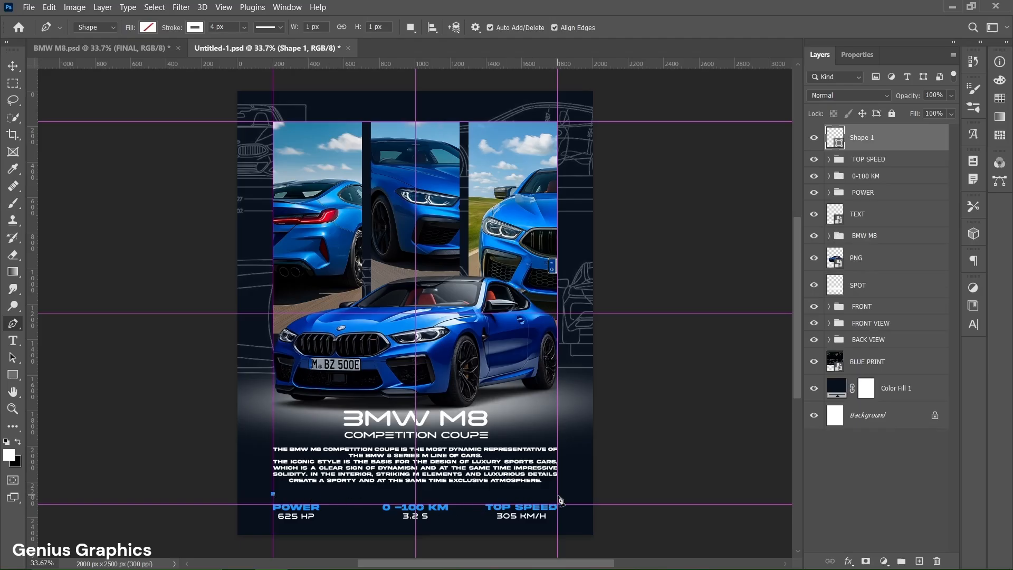
- Draw a horizontal 4 px #1b97f9 blue divider line above the stat row
{"action": "left_click_drag", "start_coordinate": [272, 494], "coordinate": [557, 494]}
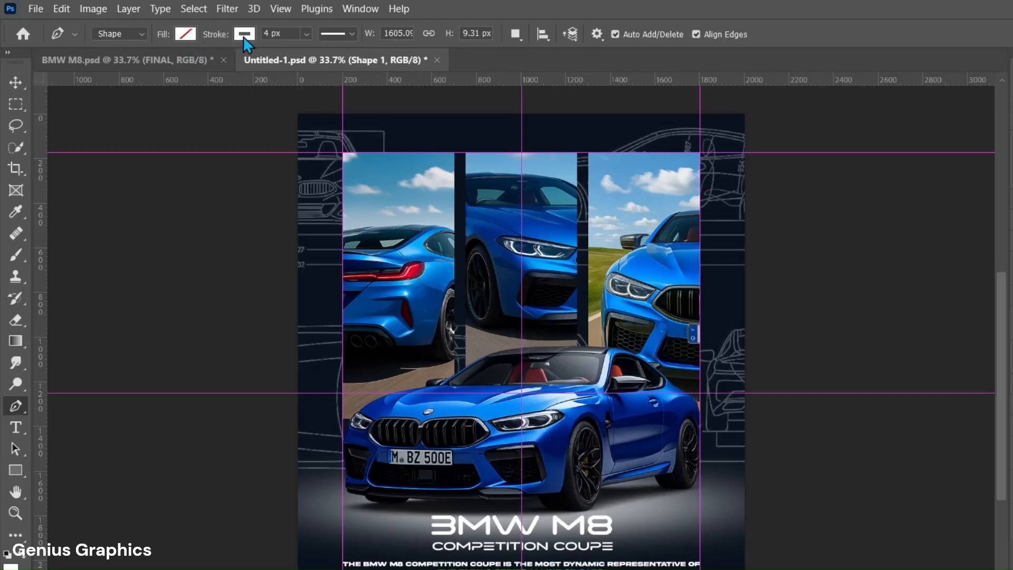
{"action": "left_click", "coordinate": [244, 34]}
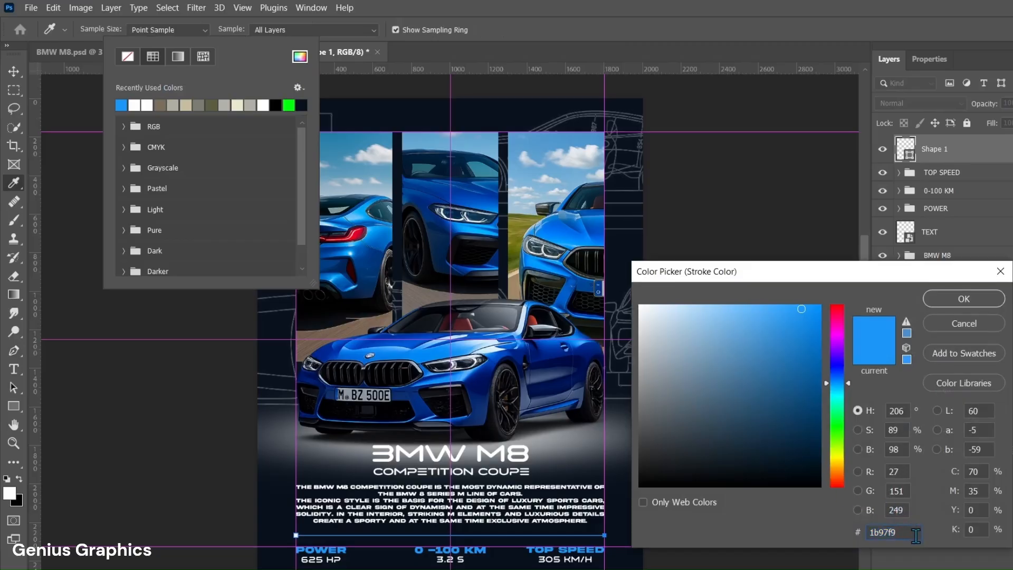
{"action": "mouse_move", "coordinate": [900, 551]}
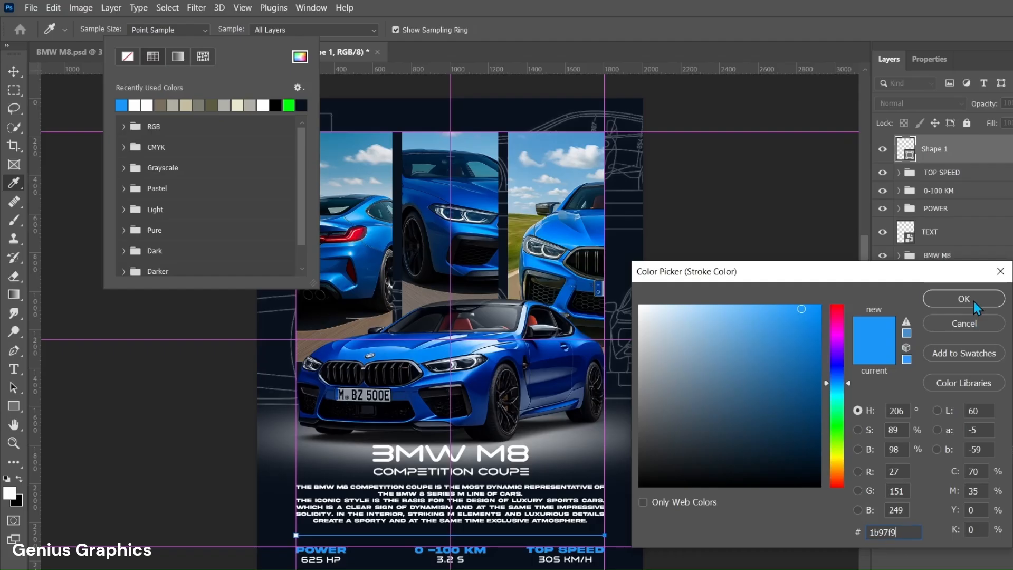
{"action": "left_click", "coordinate": [962, 299]}
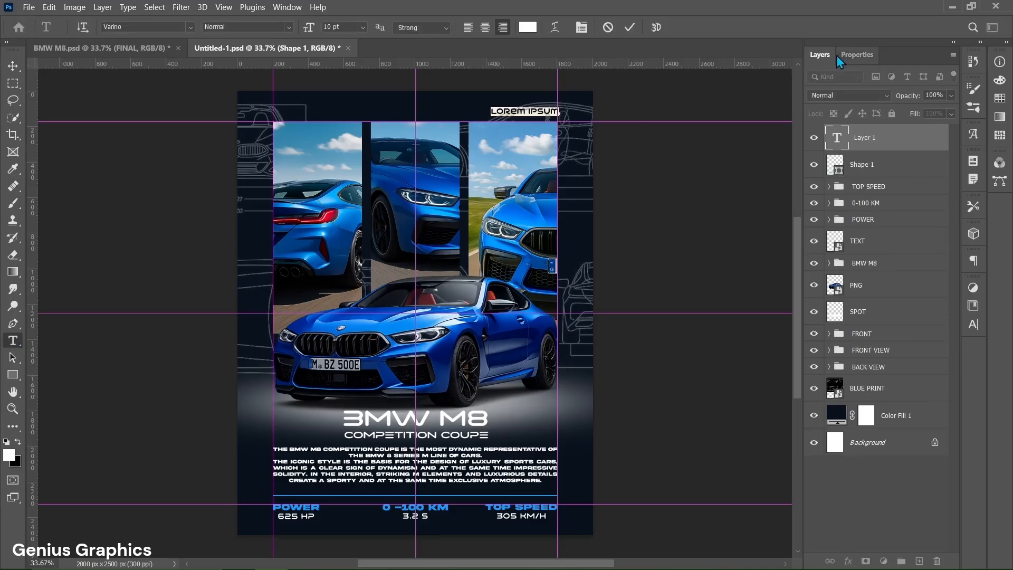
- Set the top-right text to BMW in white Varino 12 pt and commit it
{"action": "left_click", "coordinate": [856, 54]}
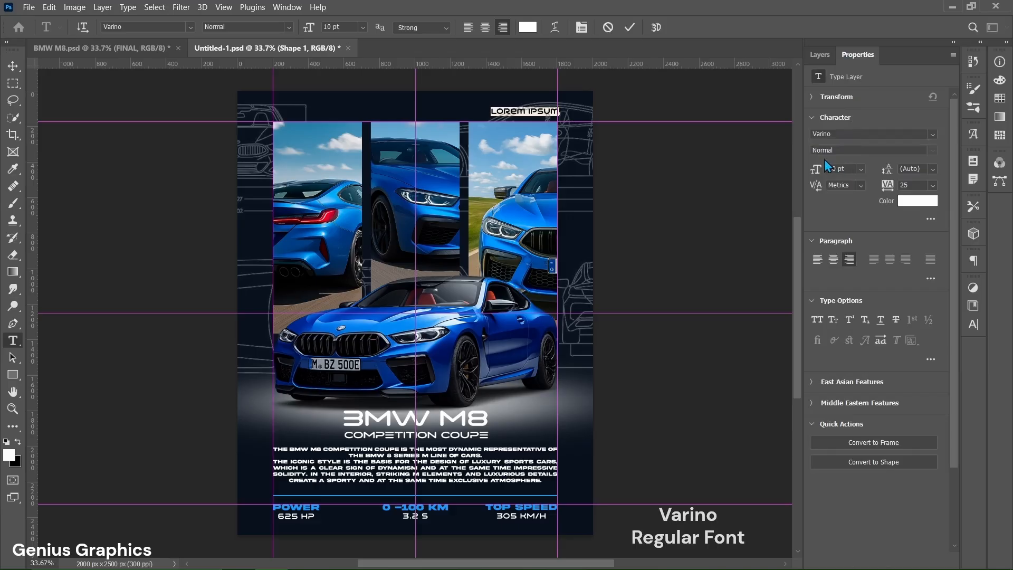
{"action": "mouse_move", "coordinate": [860, 174]}
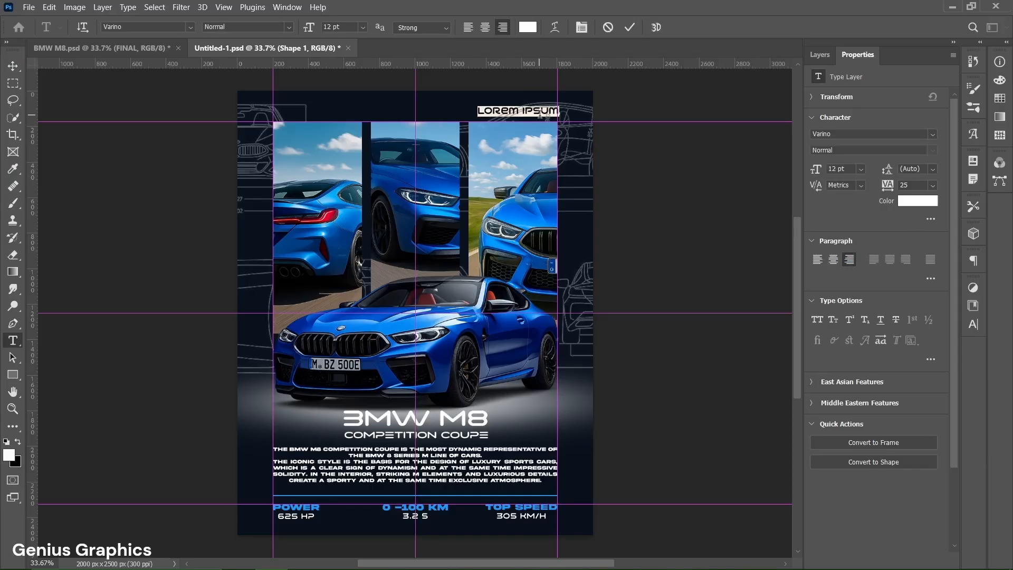
{"action": "type", "text": "BMW"}
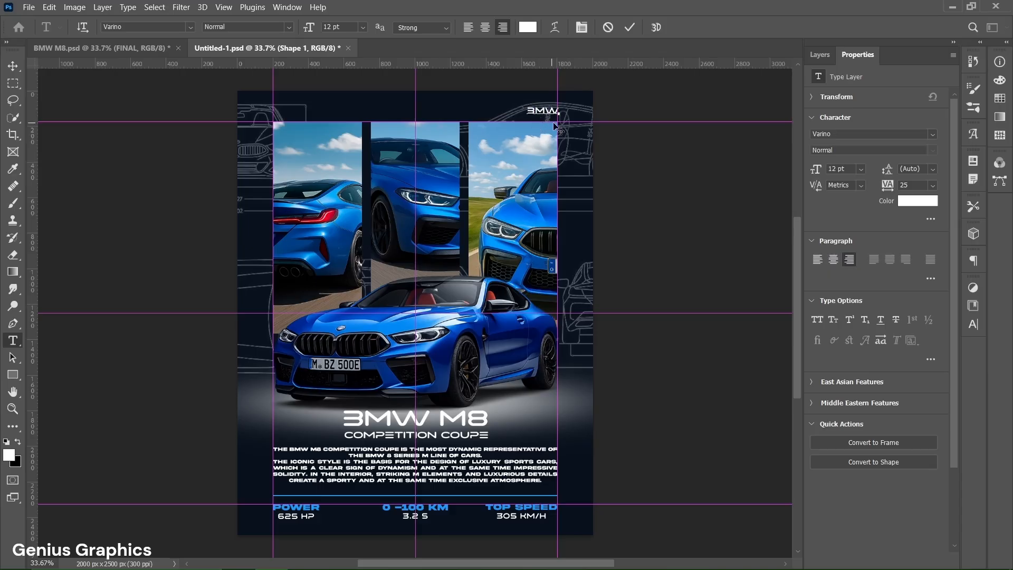
{"action": "left_click", "coordinate": [629, 28]}
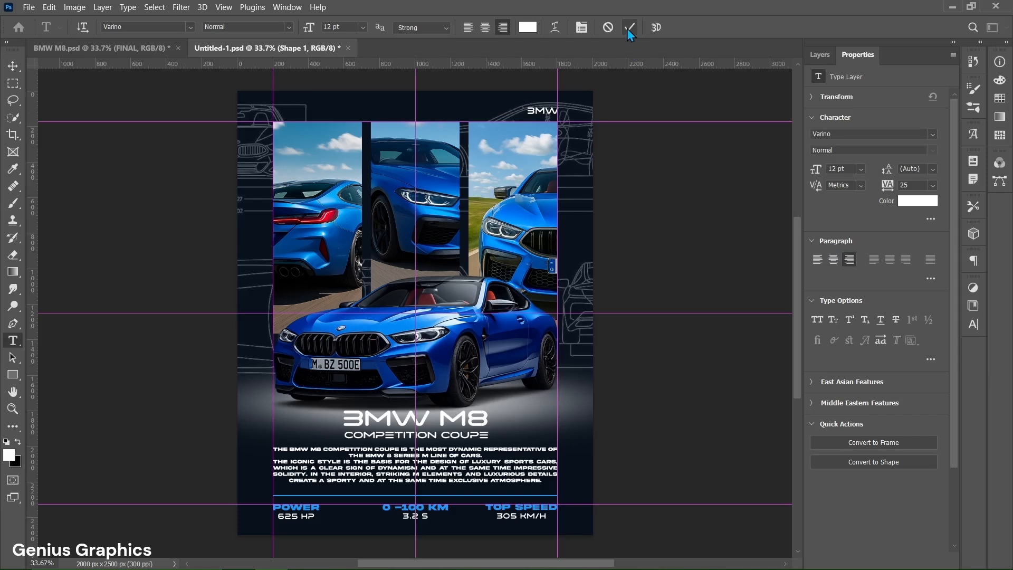
{"action": "left_click", "coordinate": [628, 27]}
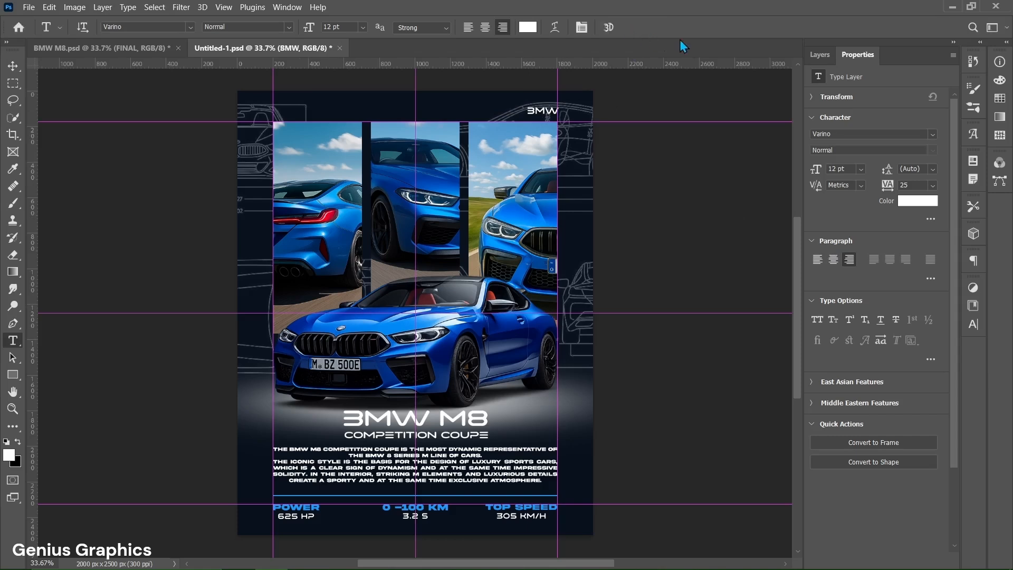
{"action": "left_click", "coordinate": [13, 65]}
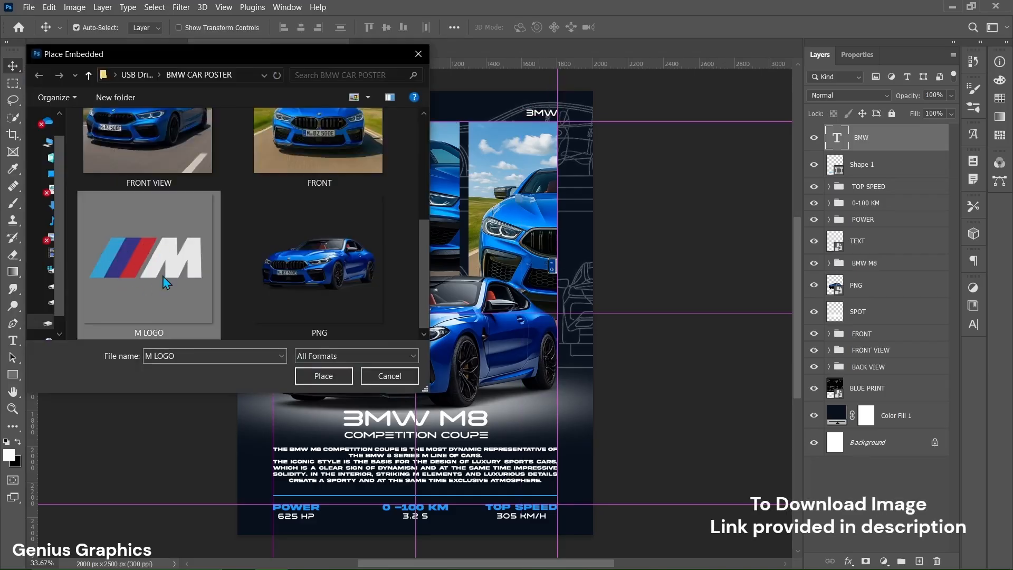
- Embed the M LOGO image, scale it small and place it at the top-left corner
{"action": "left_click", "coordinate": [322, 375]}
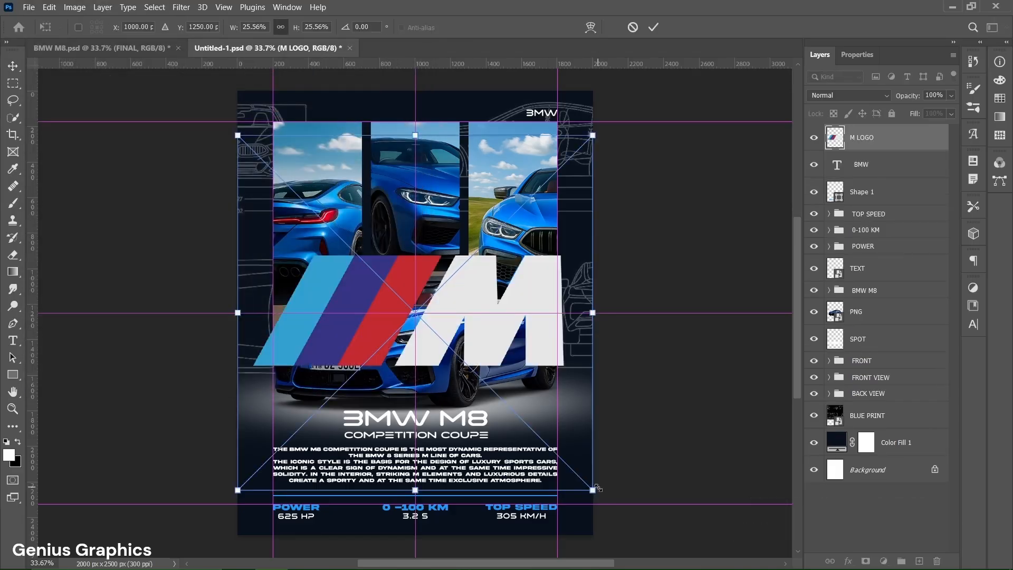
{"action": "left_click_drag", "start_coordinate": [594, 489], "coordinate": [271, 188]}
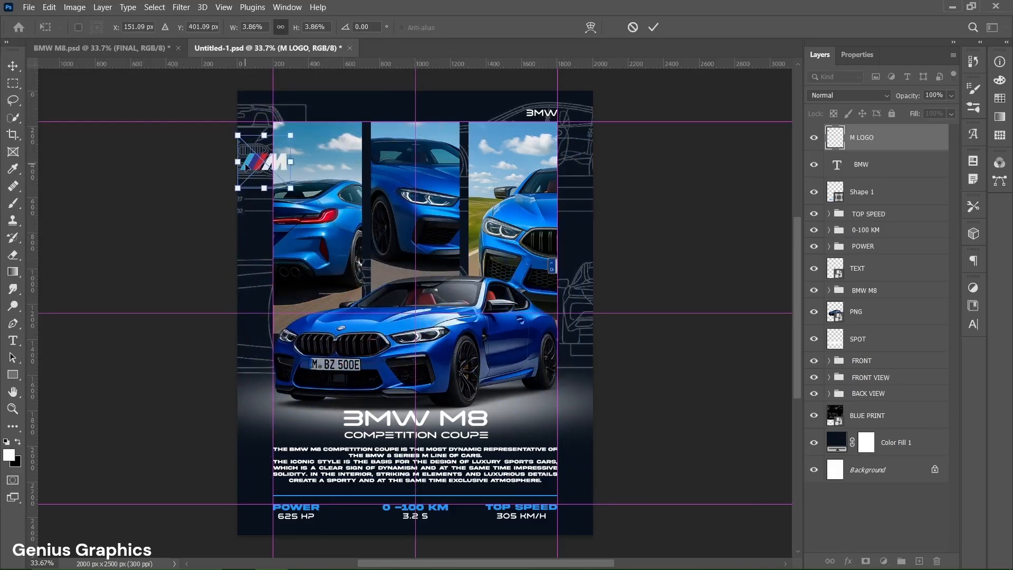
{"action": "left_click_drag", "start_coordinate": [258, 161], "coordinate": [300, 113]}
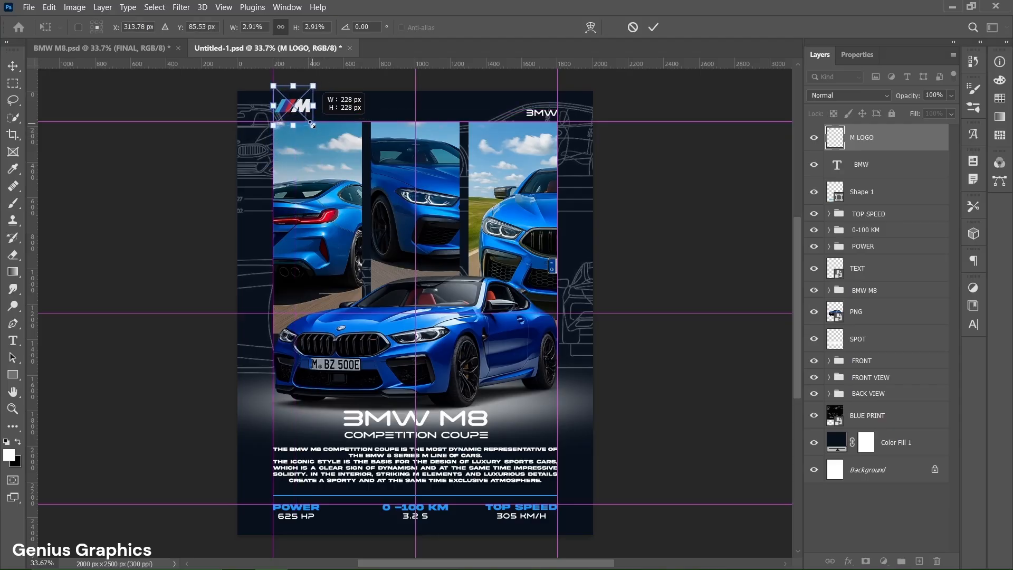
{"action": "left_click_drag", "start_coordinate": [312, 125], "coordinate": [298, 119]}
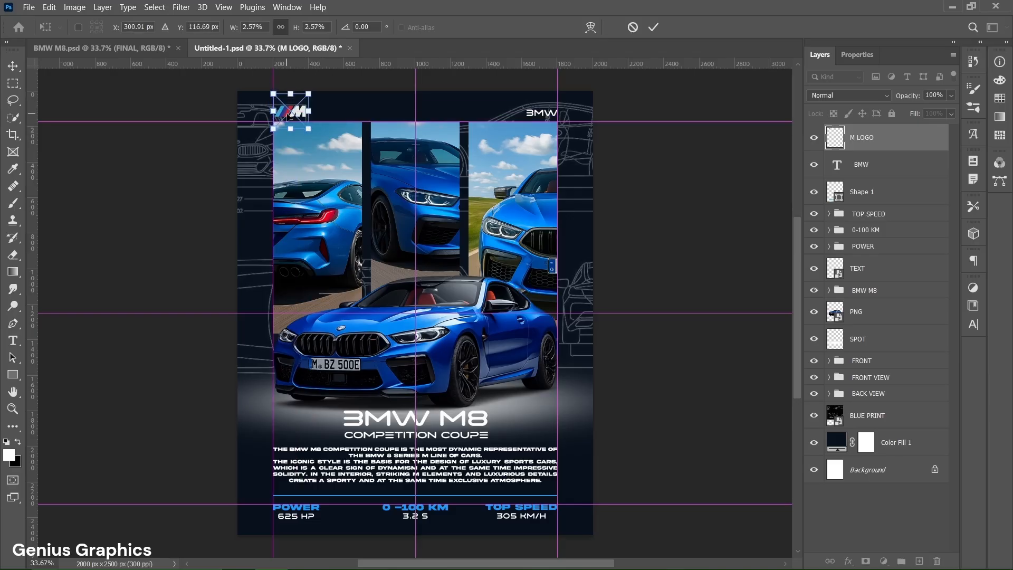
{"action": "left_click", "coordinate": [653, 28]}
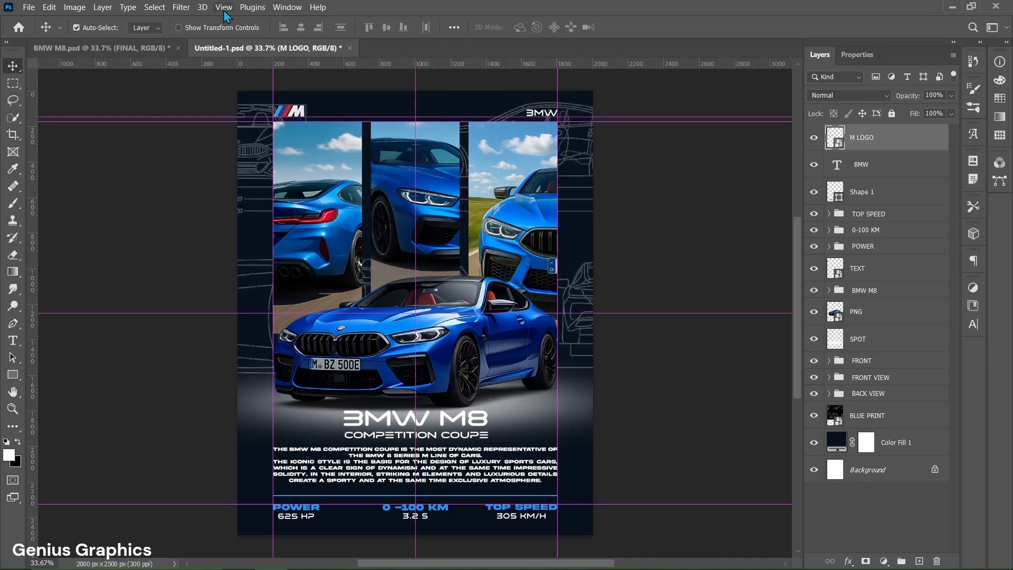
- Clear all guides and rename the merged-visible poster layer to FINAL
{"action": "left_click", "coordinate": [223, 7]}
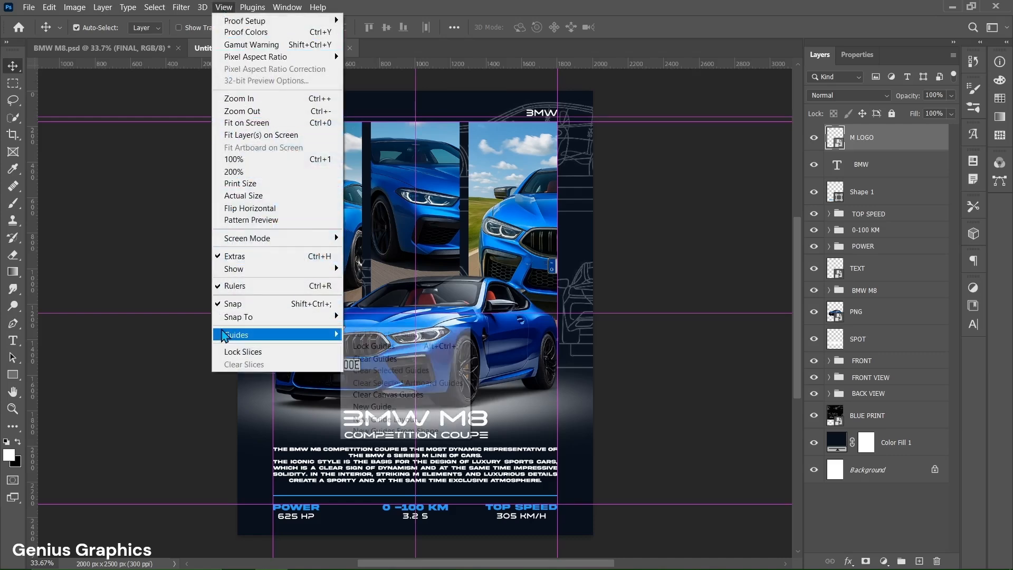
{"action": "mouse_move", "coordinate": [373, 359]}
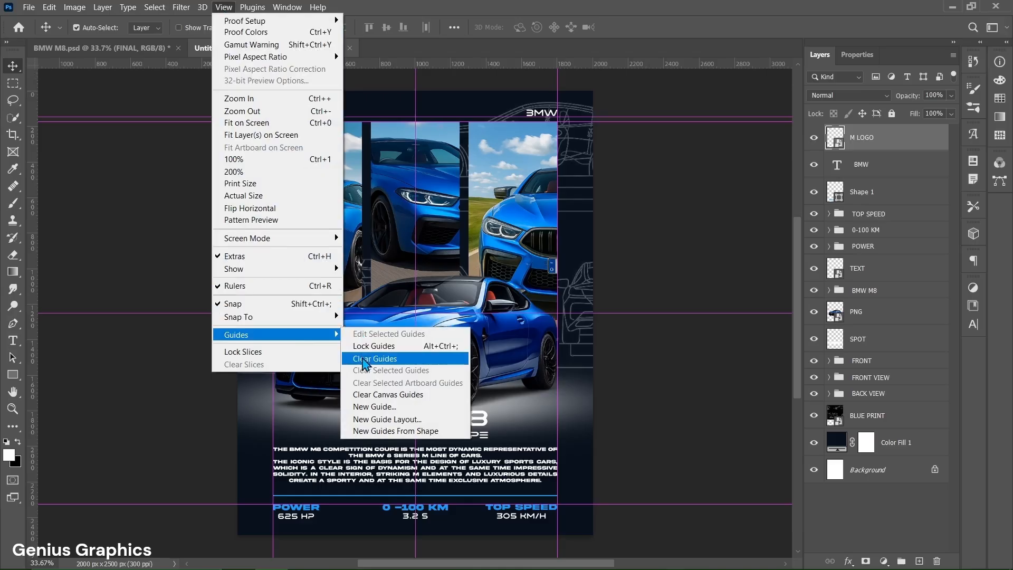
{"action": "left_click", "coordinate": [373, 359]}
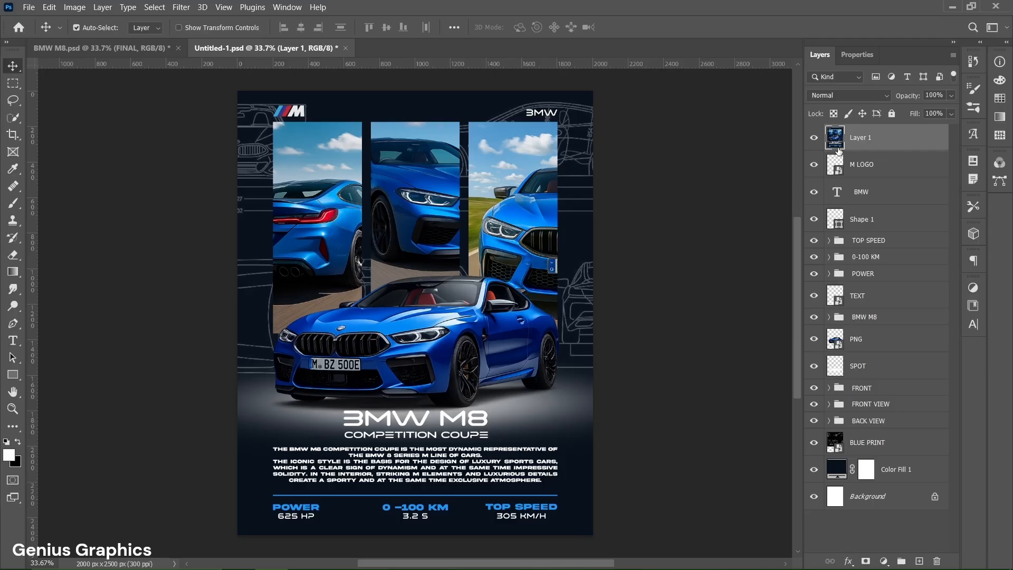
{"action": "double_click", "coordinate": [861, 137]}
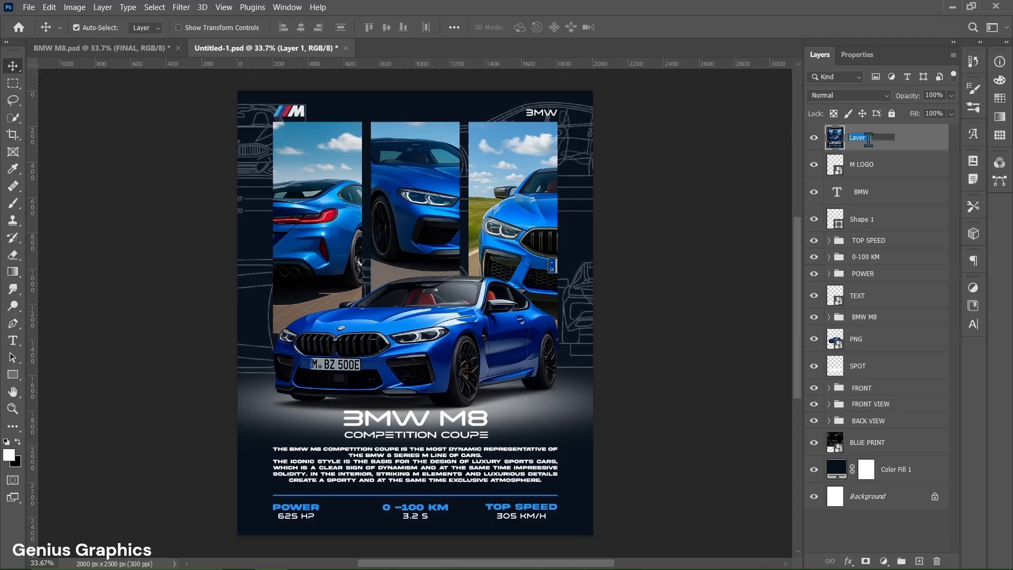
{"action": "type", "text": "FINAL"}
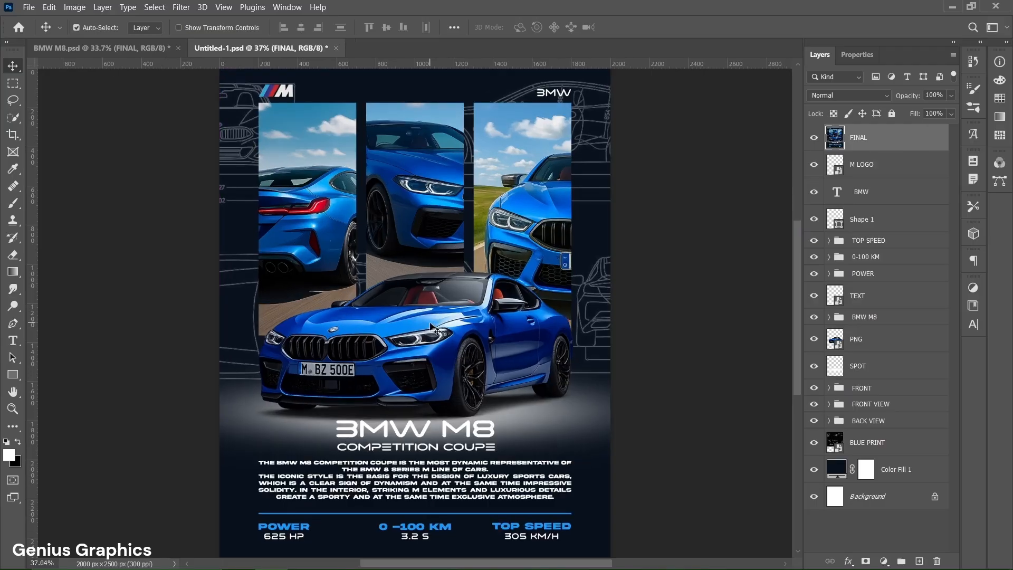
{"action": "mouse_move", "coordinate": [400, 299]}
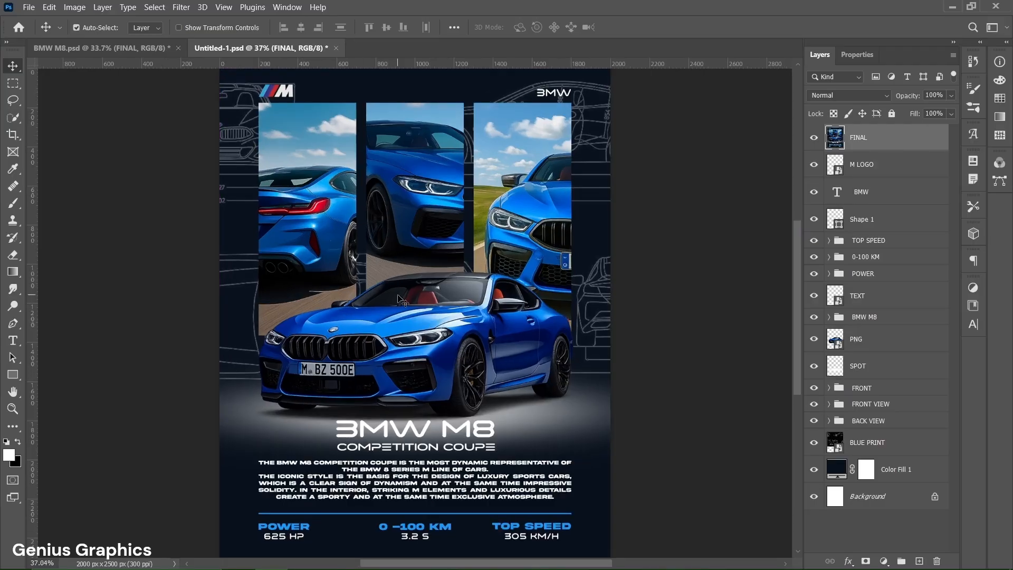